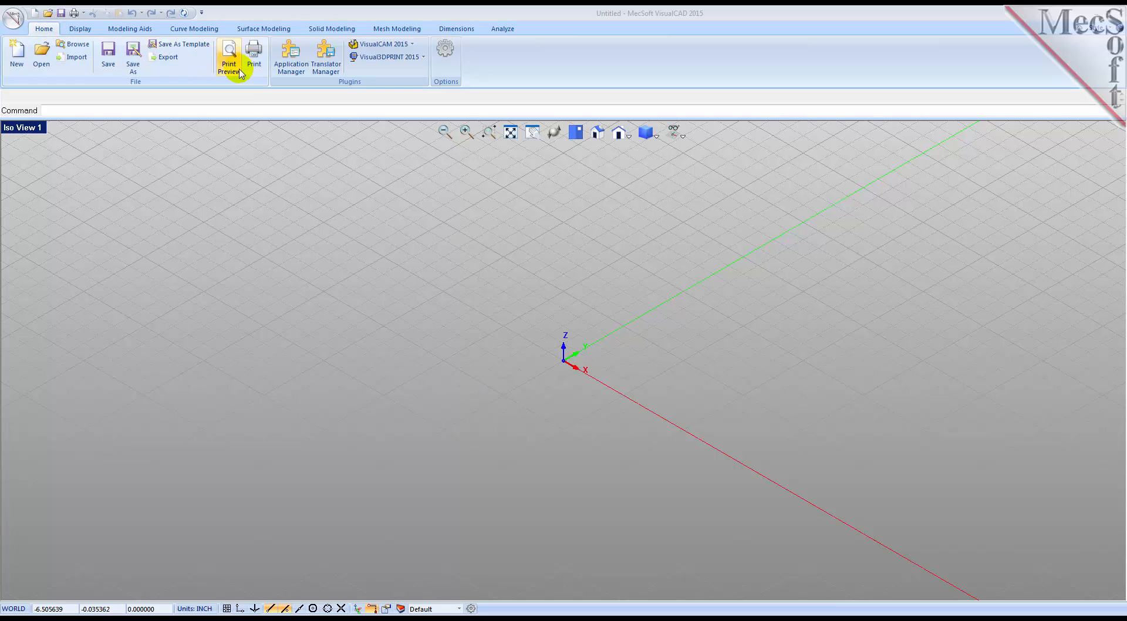
Step: Show the Visual3DPRINT 2015 browser with its Meshes, Point Clouds and Slices folders
click(290, 59)
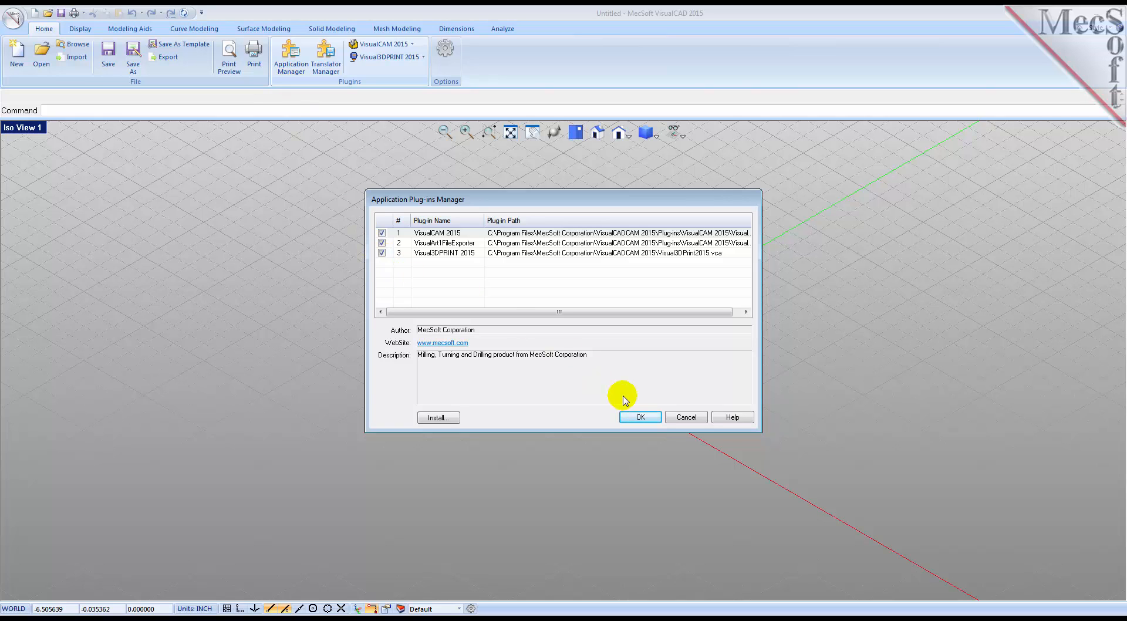
click(640, 417)
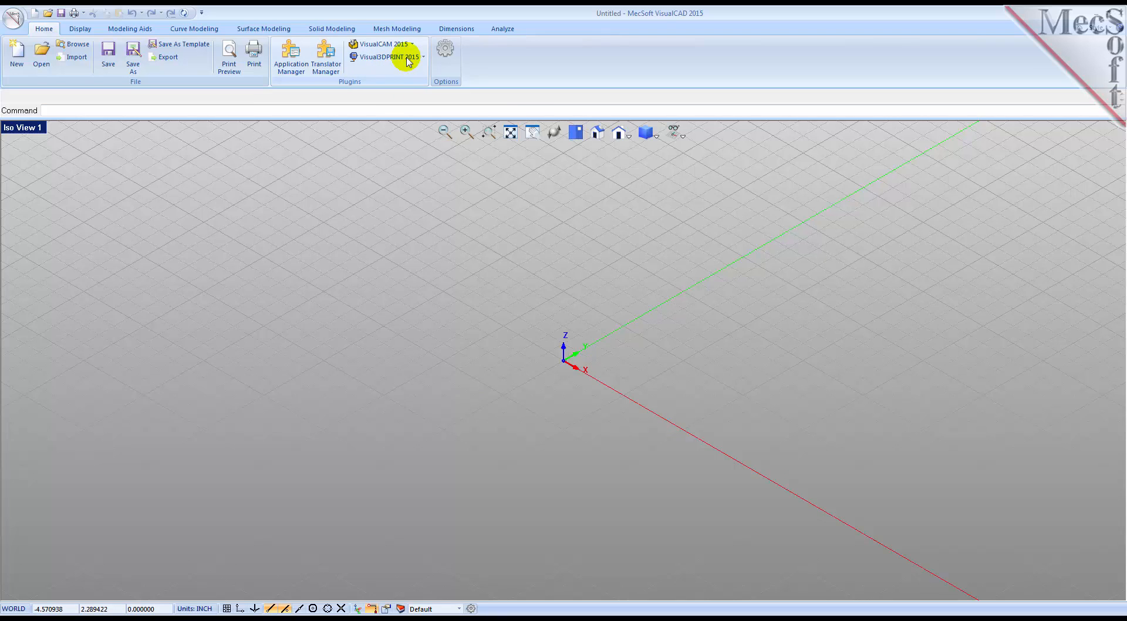
click(423, 57)
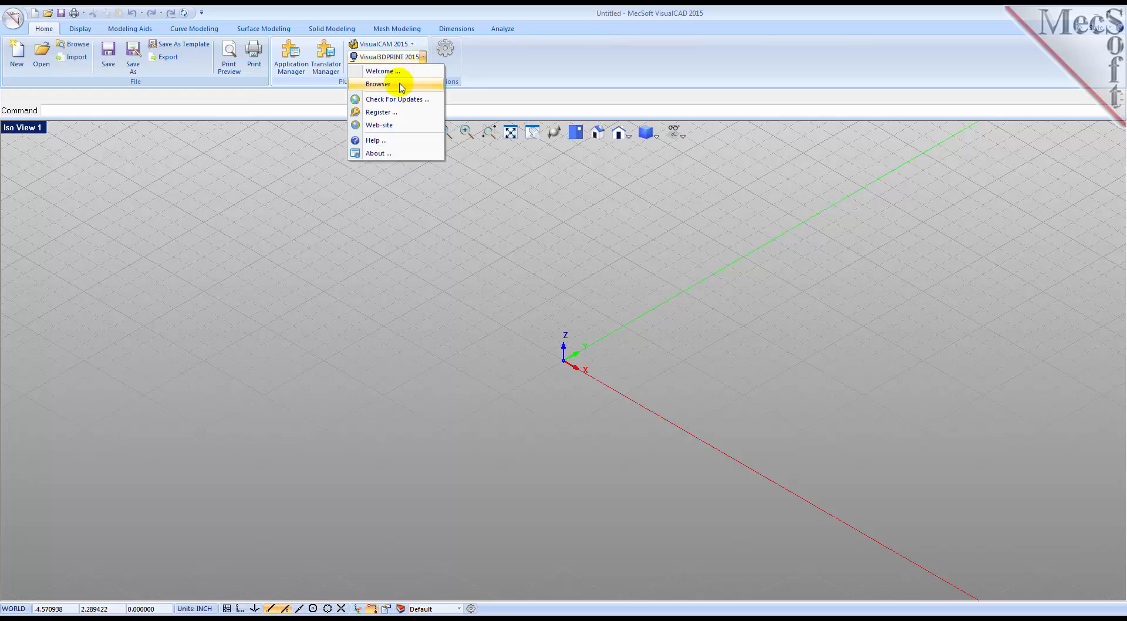
click(378, 84)
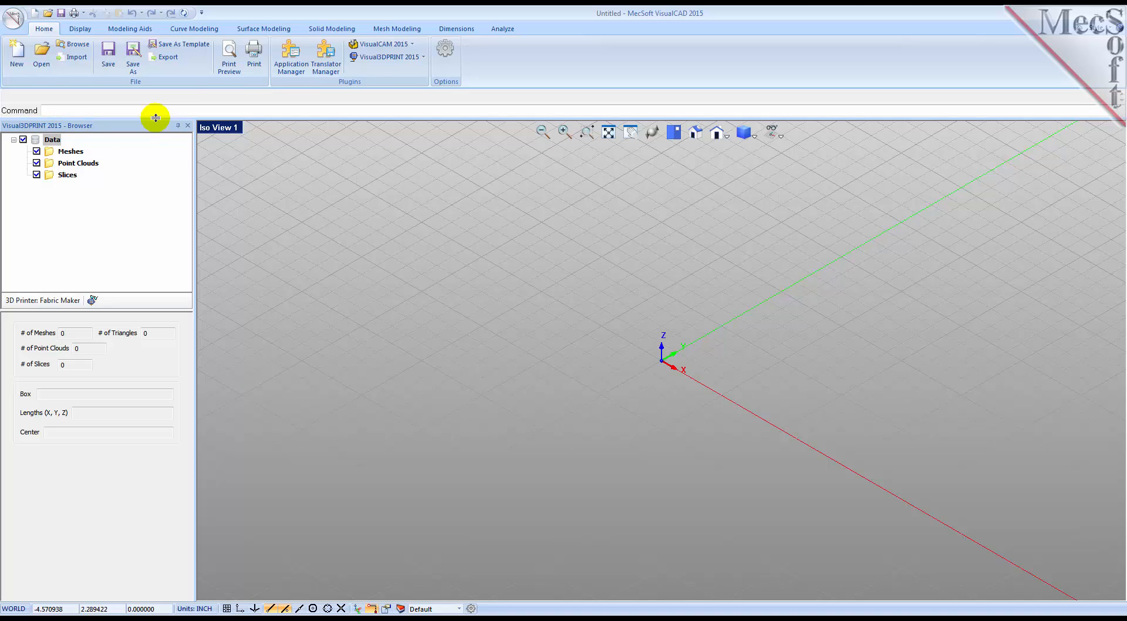
Step: Switch the ribbon to the Mesh Modeling tools
click(397, 29)
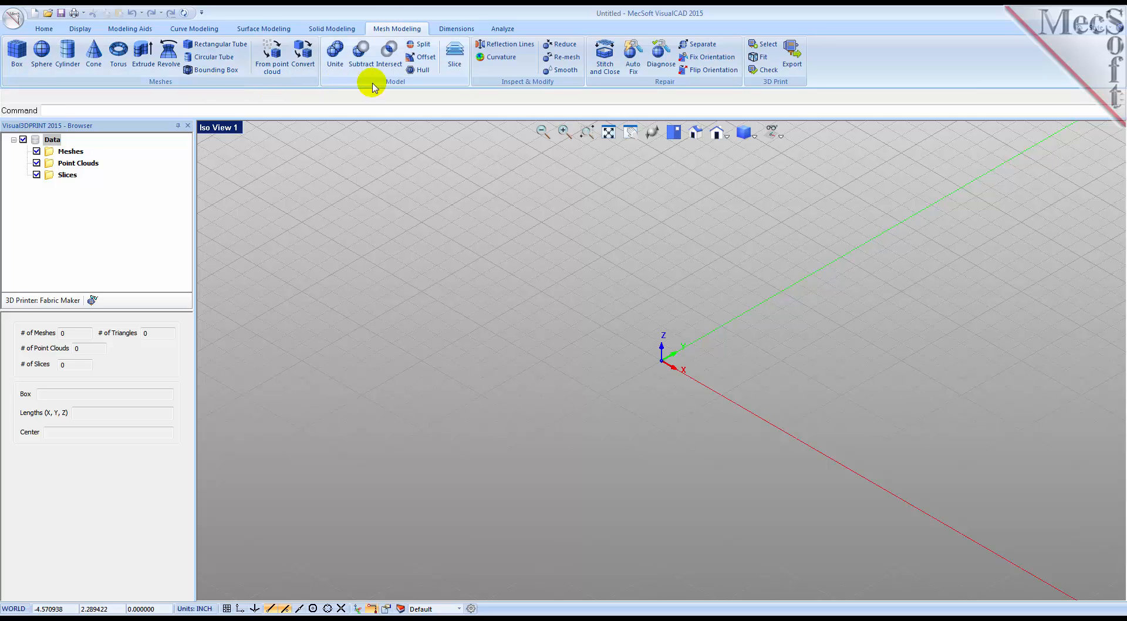
mouse_move(380, 85)
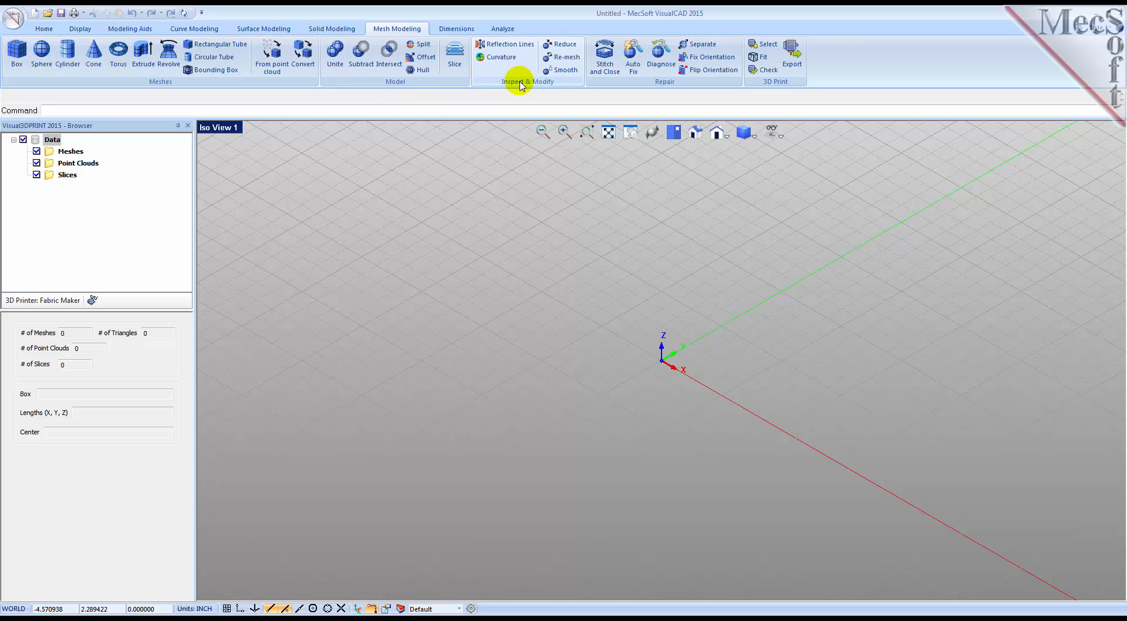
mouse_move(664, 81)
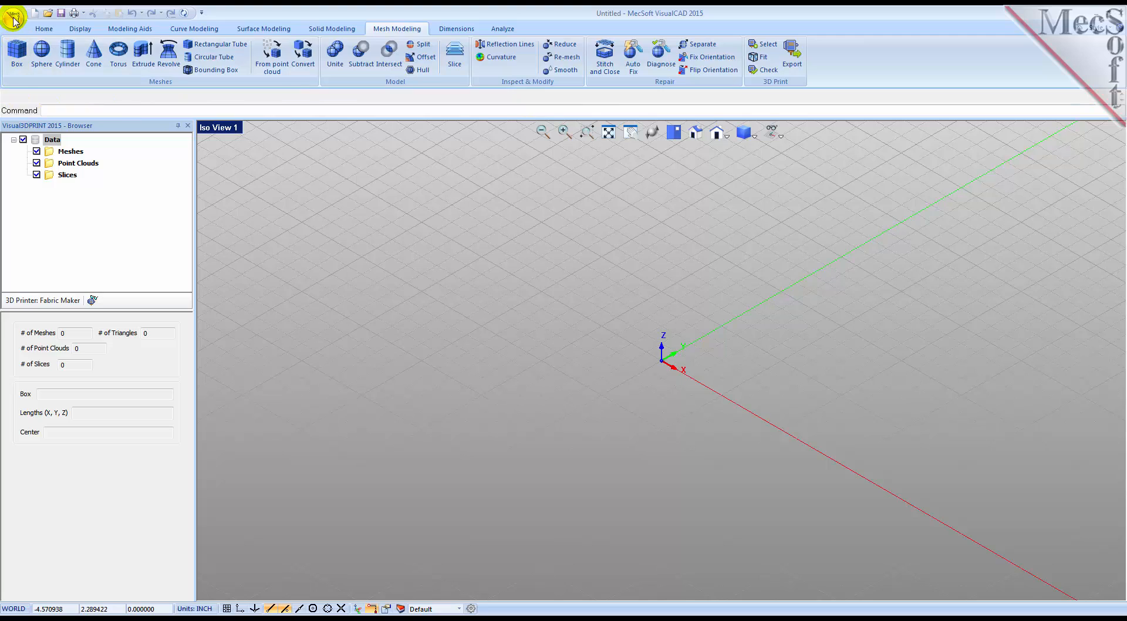
Step: Open the 3DMold.vcp sample from the QuickStart folder
click(13, 16)
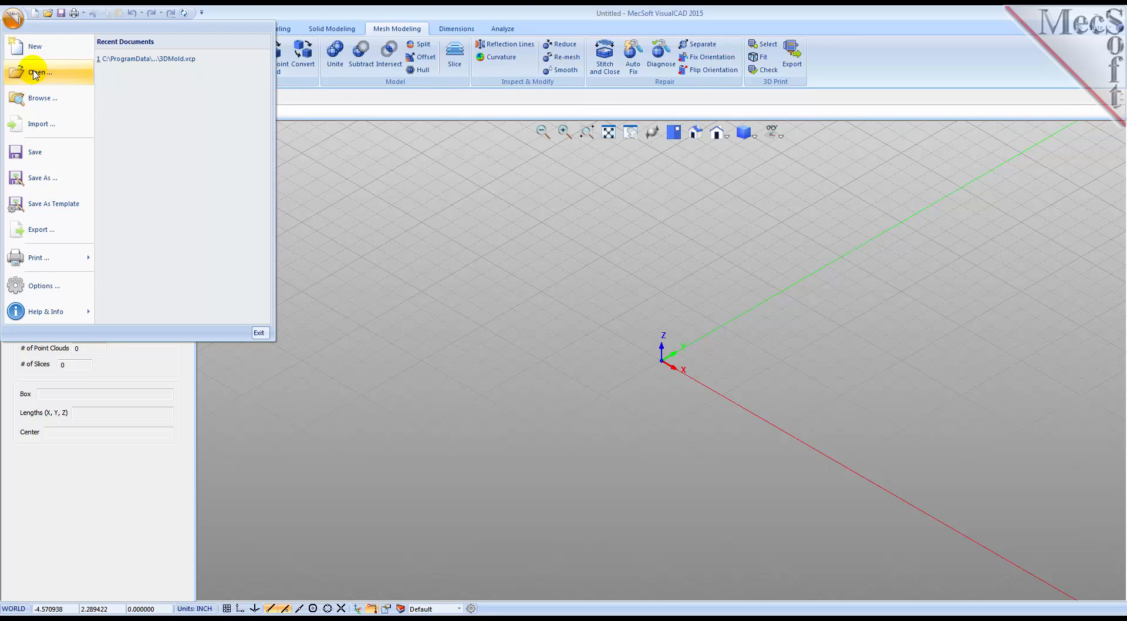
click(40, 71)
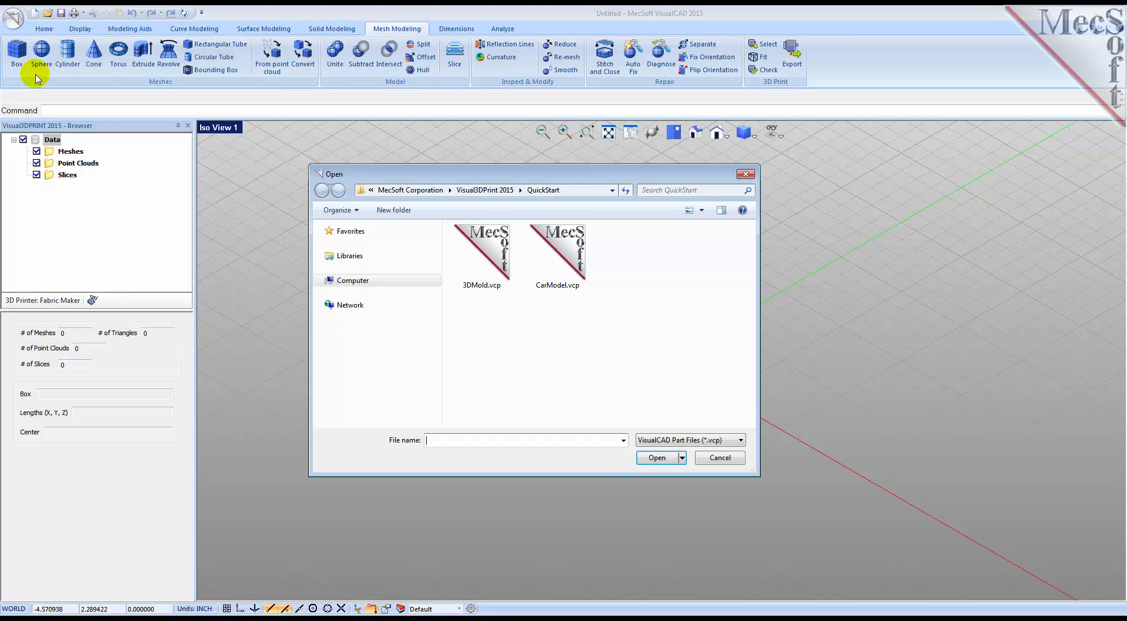
click(482, 256)
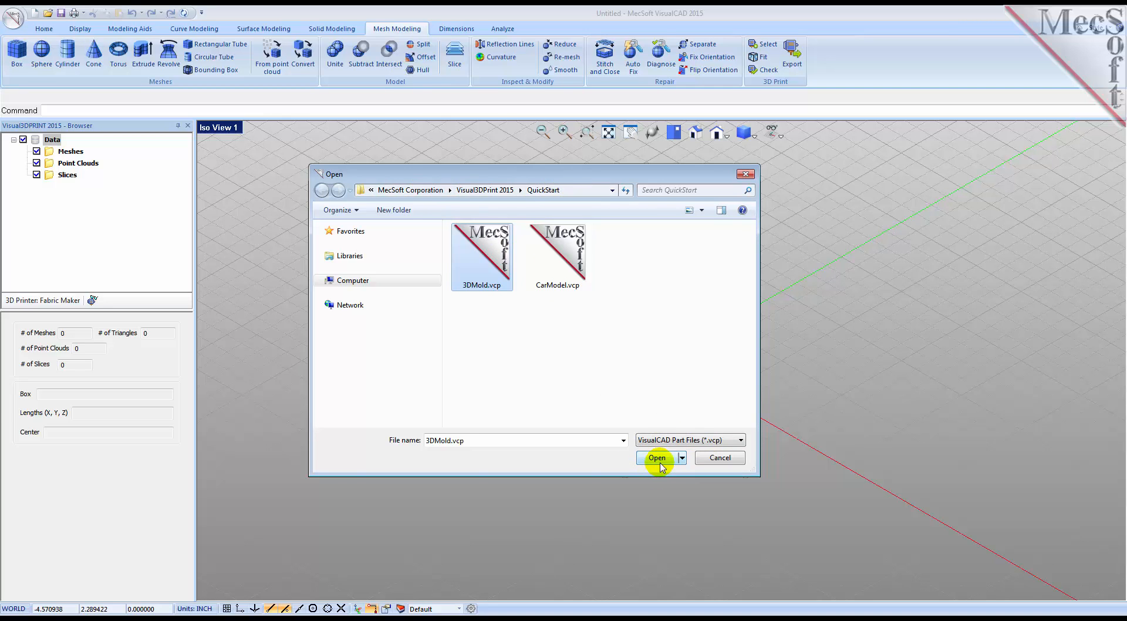
click(655, 458)
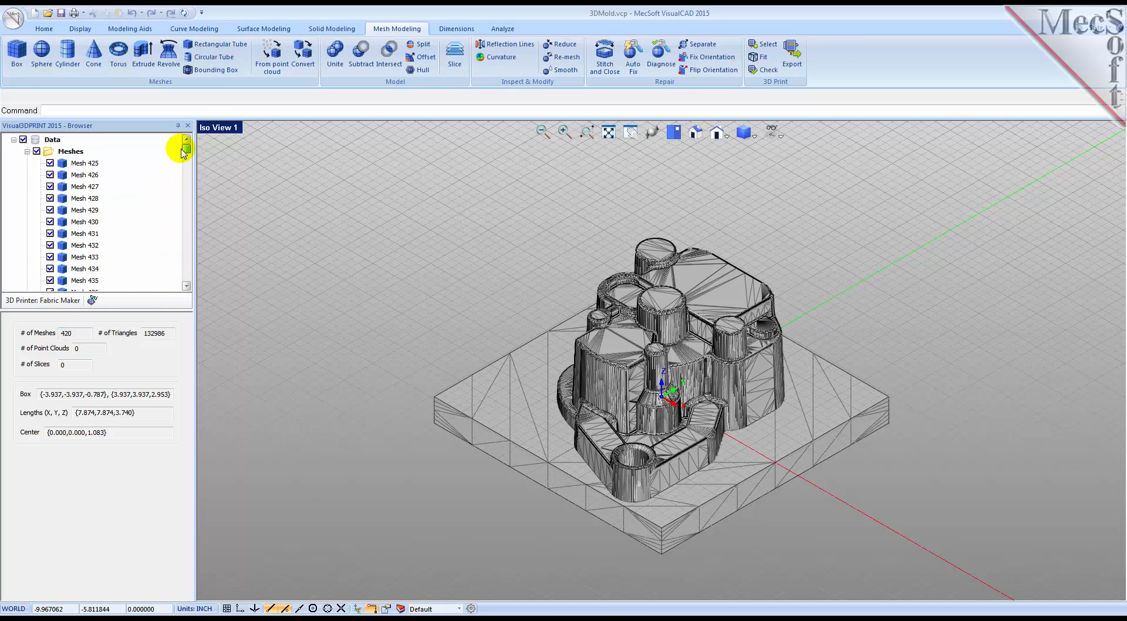
mouse_move(352, 303)
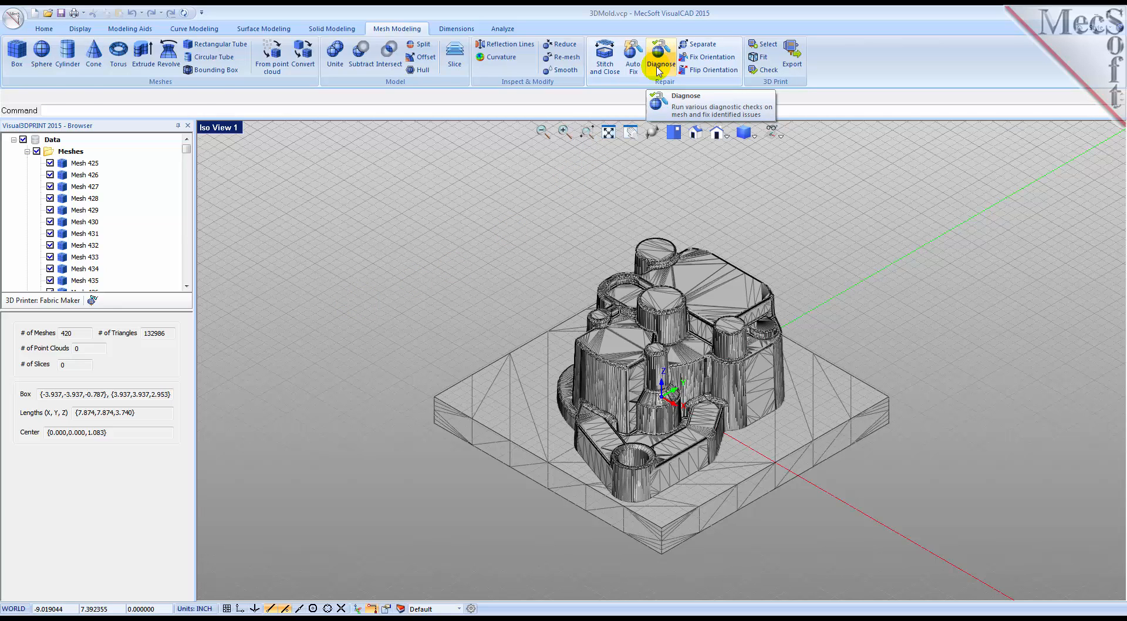
click(659, 58)
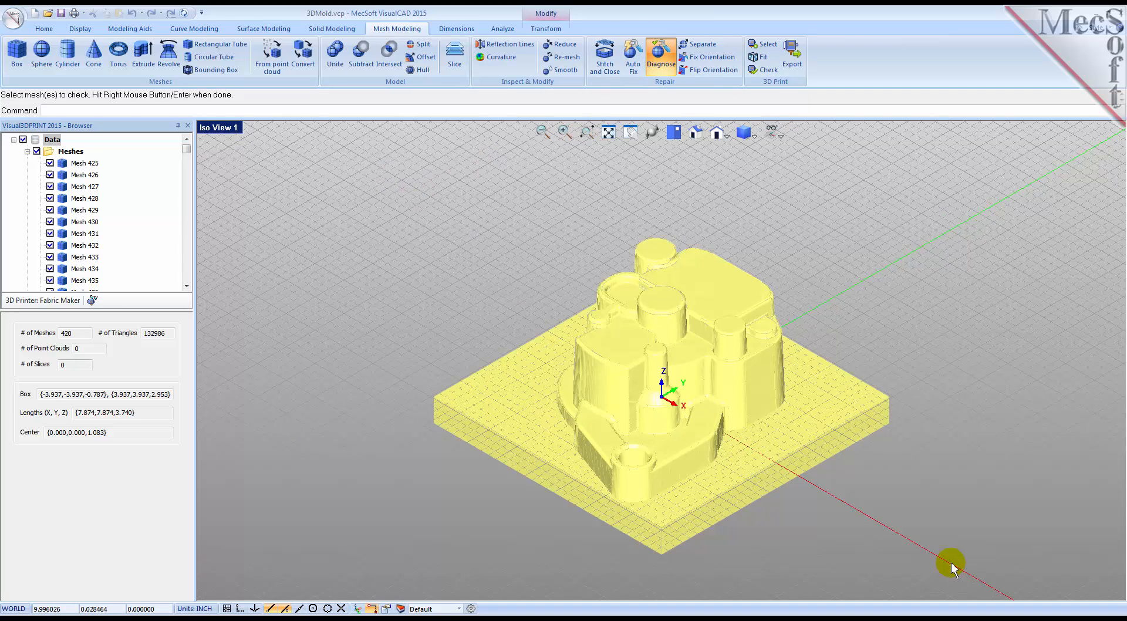
click(659, 56)
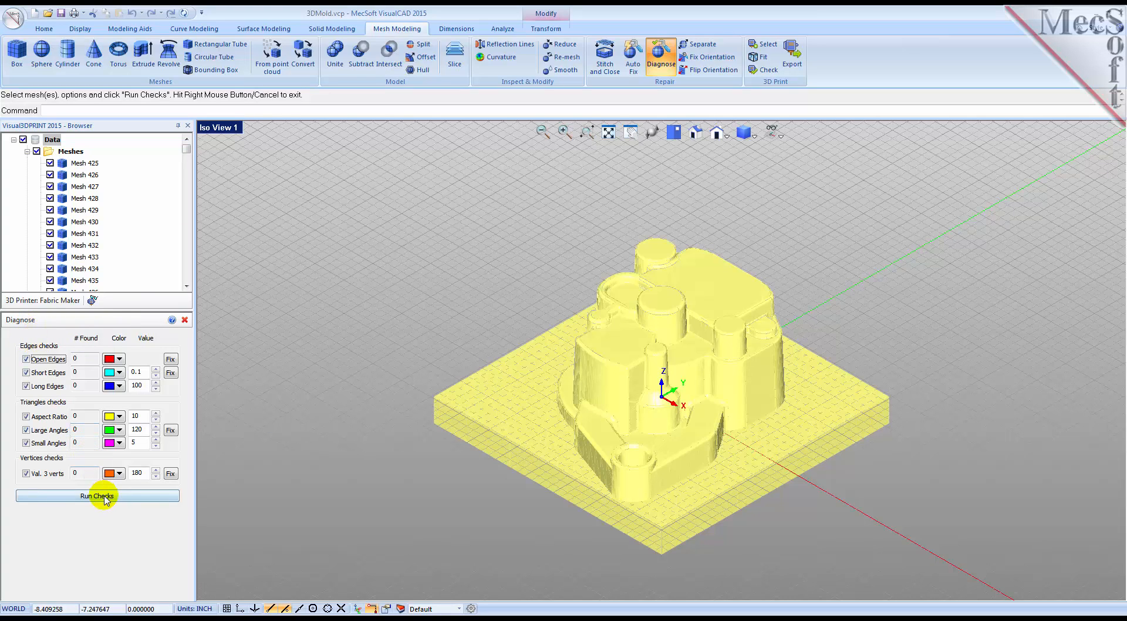
click(96, 495)
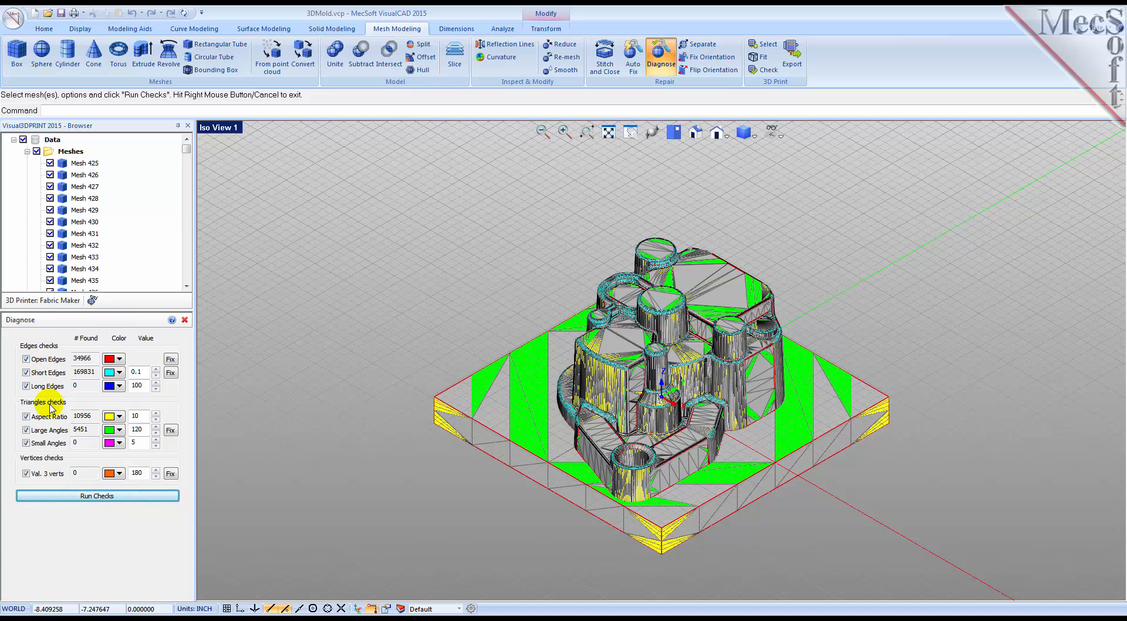
mouse_move(57, 461)
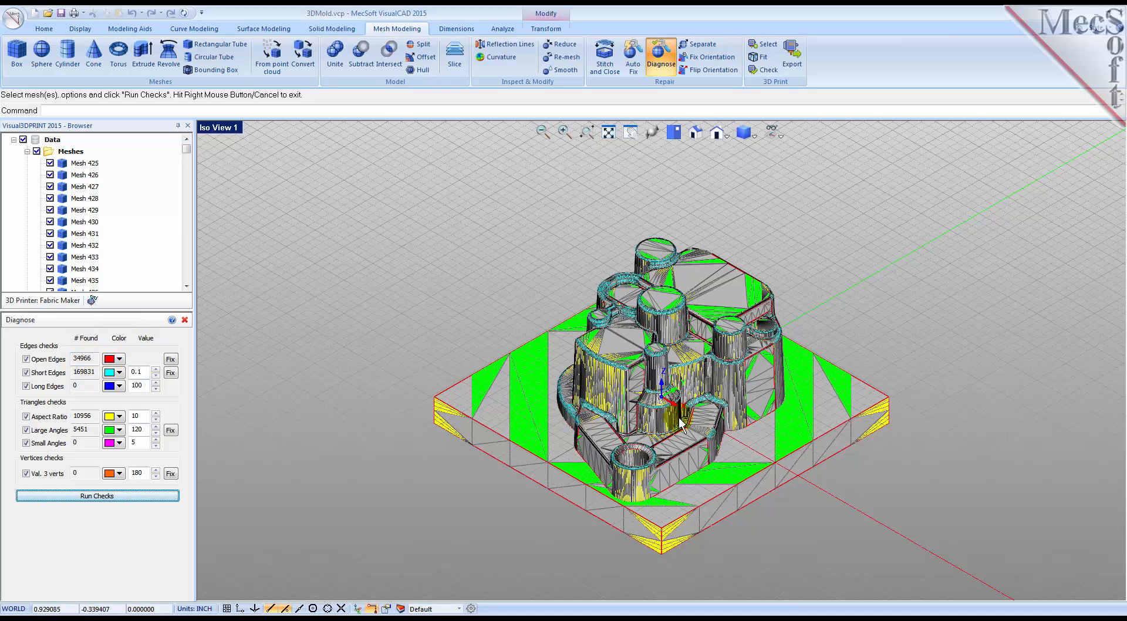
mouse_move(680, 439)
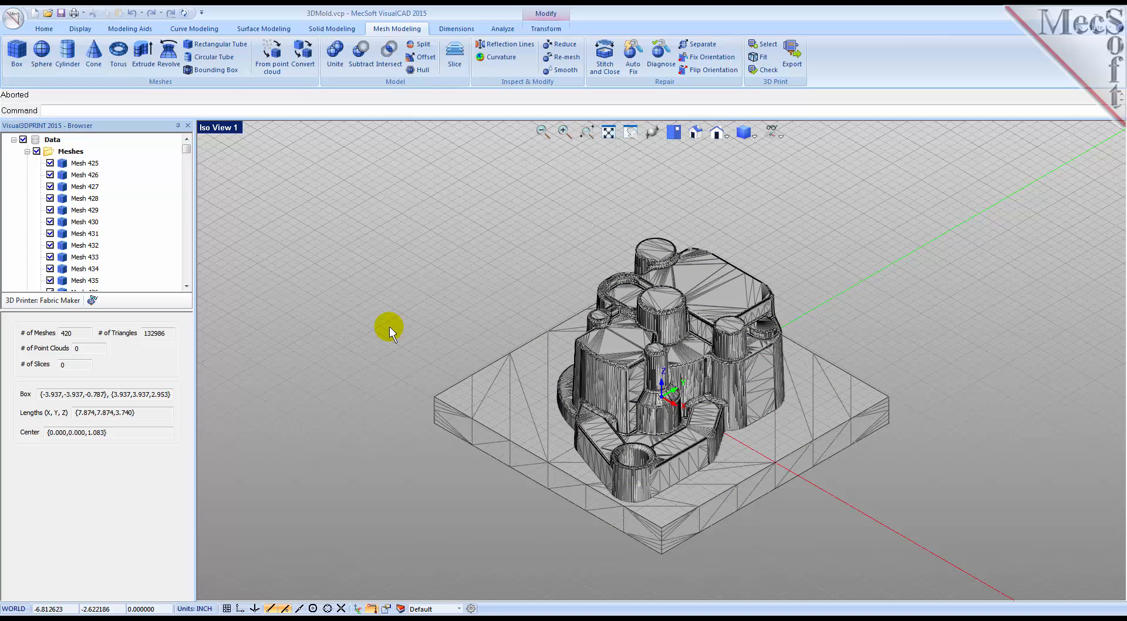
mouse_move(413, 308)
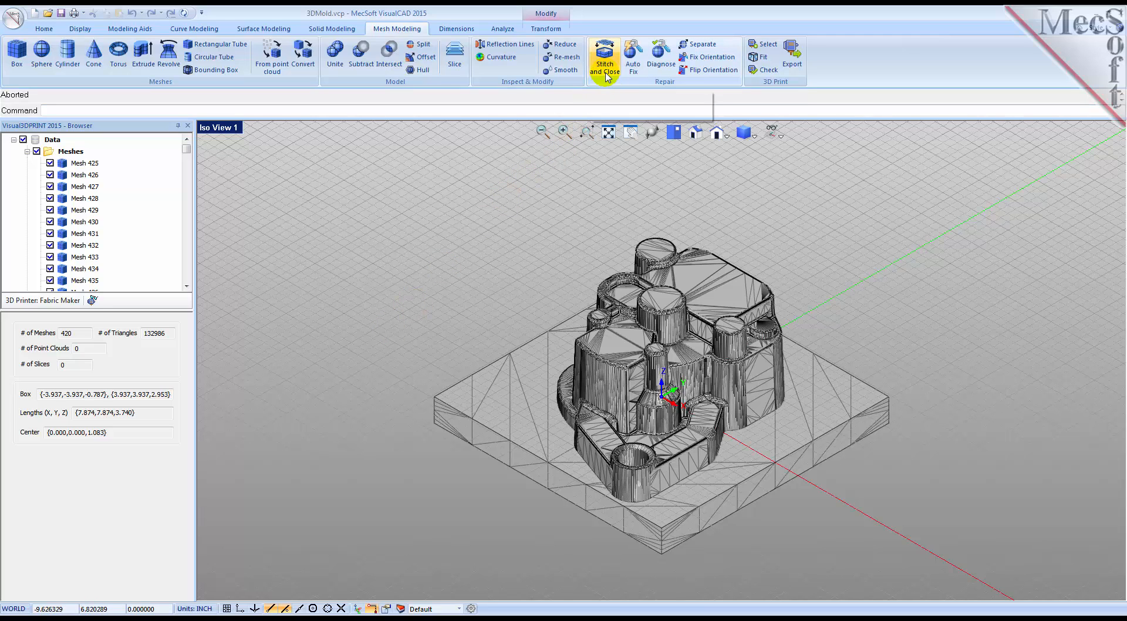
Step: Stitch and close all 420 meshes into Mesh0, then select Mesh0
click(604, 57)
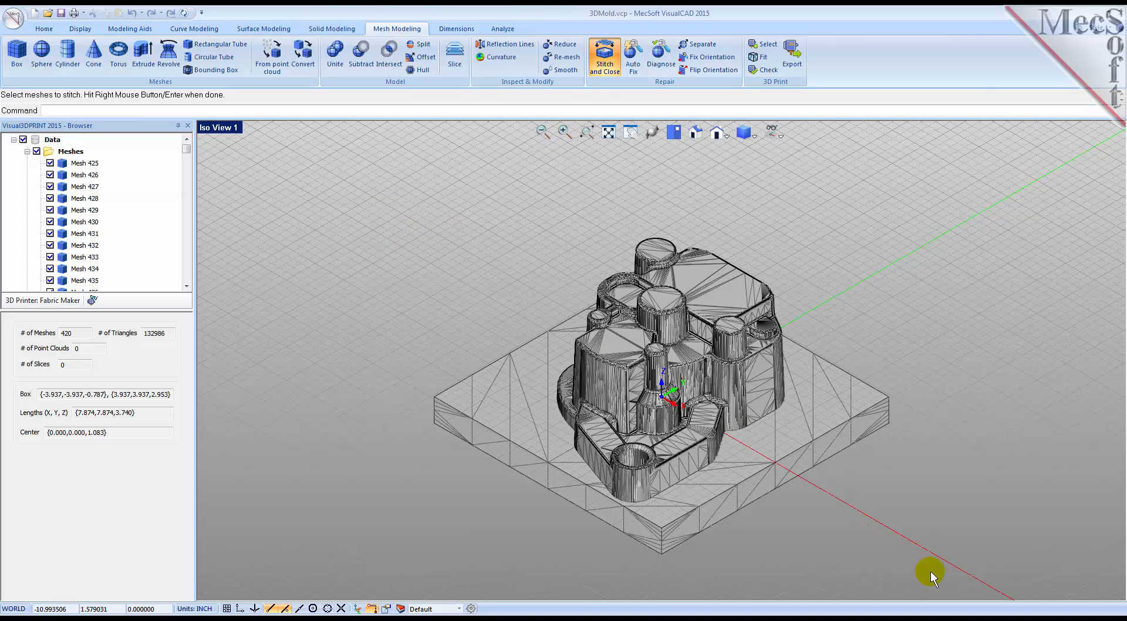
click(604, 56)
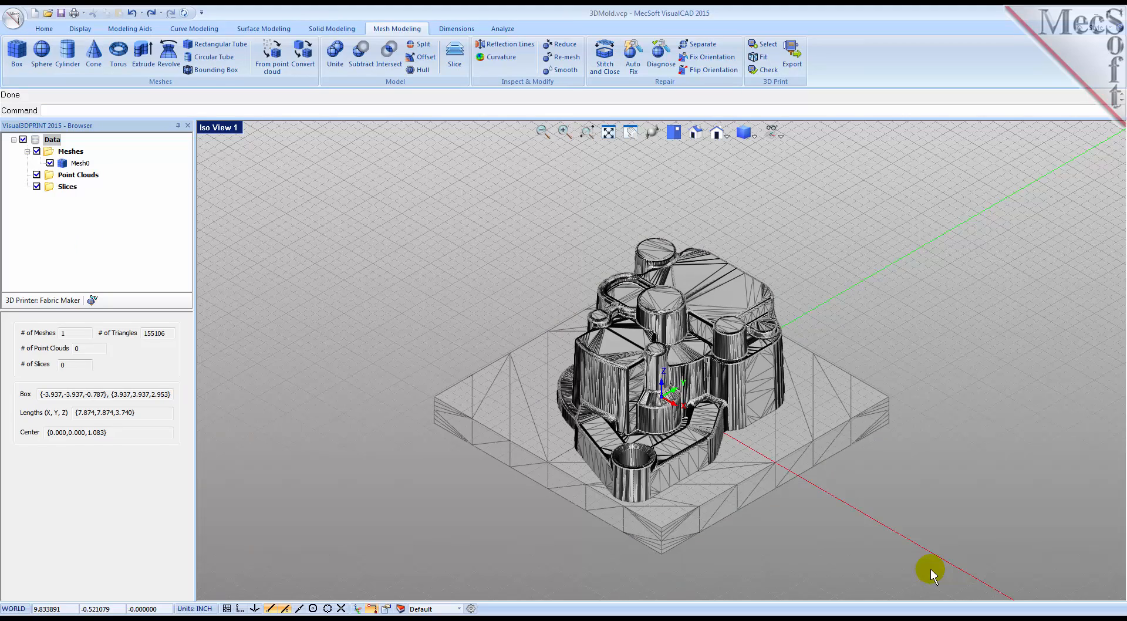
click(79, 164)
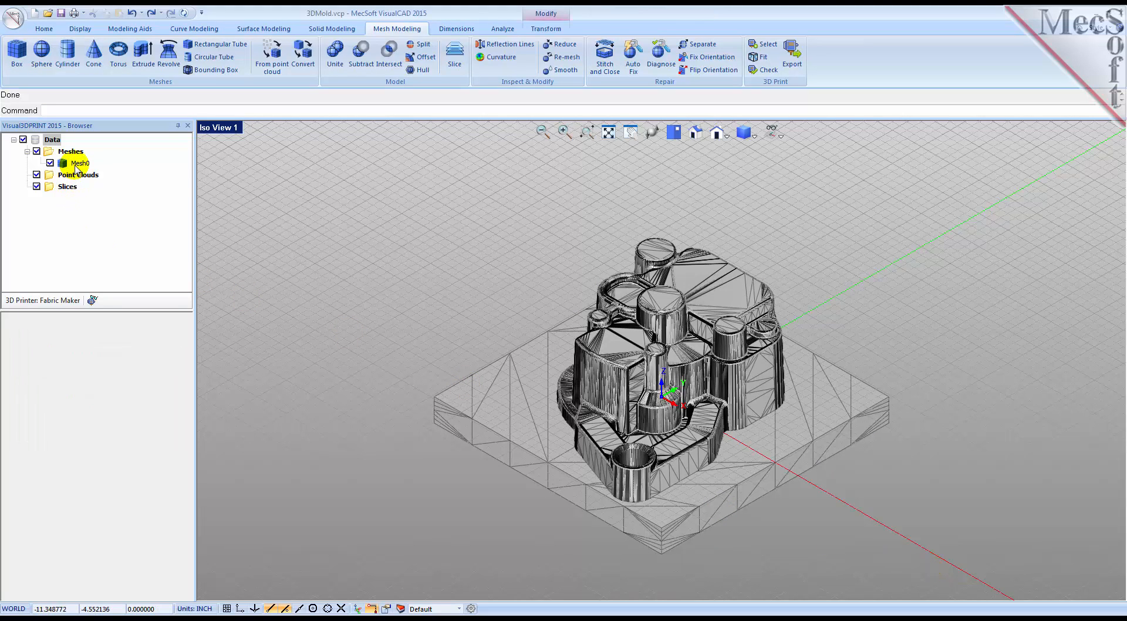
click(80, 163)
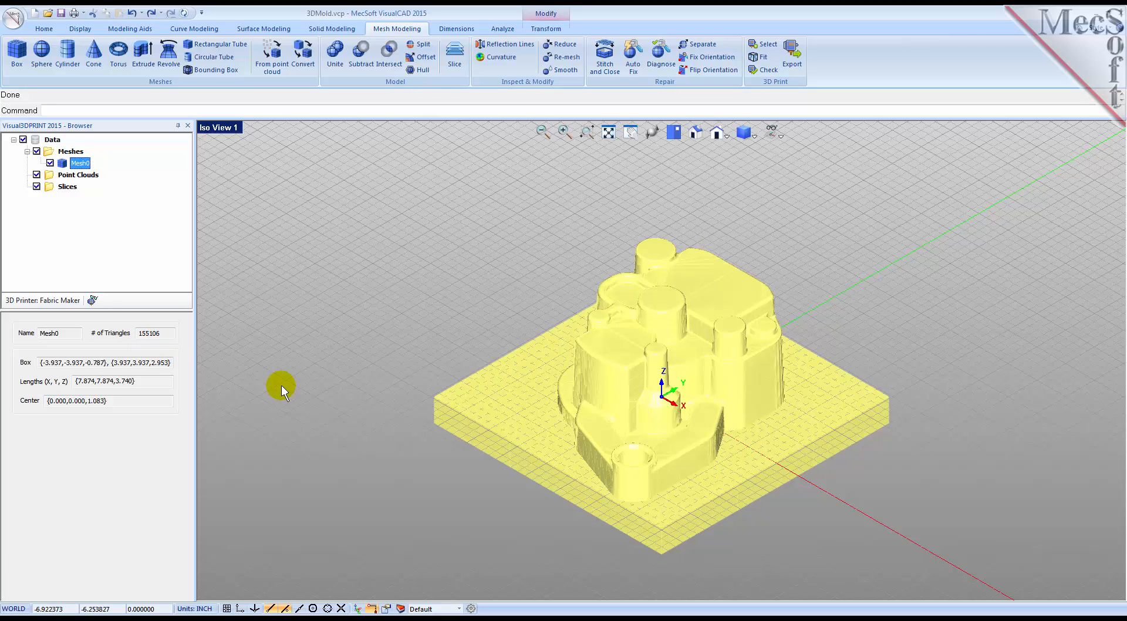
Step: Run diagnostic checks on Mesh0, confirm 0 open edges, and close Diagnose
click(659, 57)
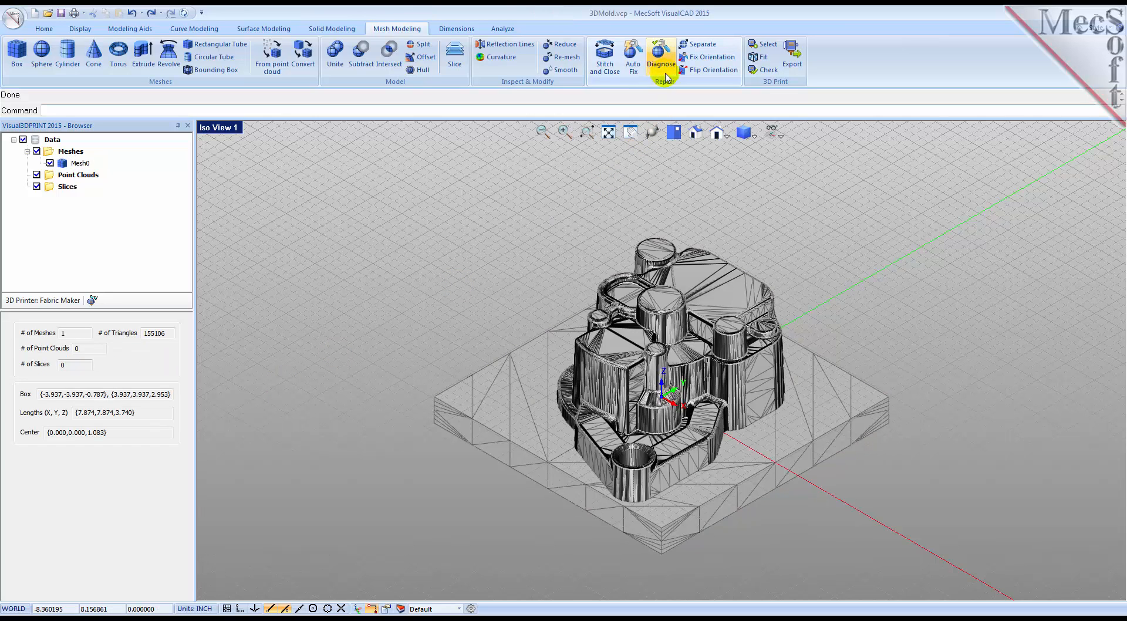
click(660, 57)
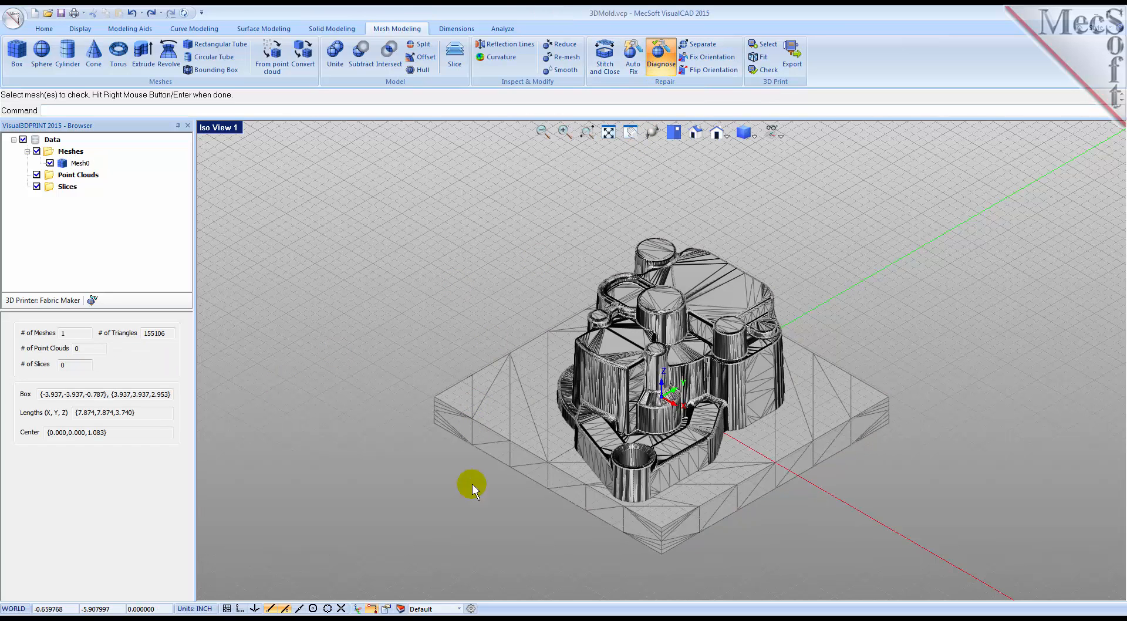
click(660, 55)
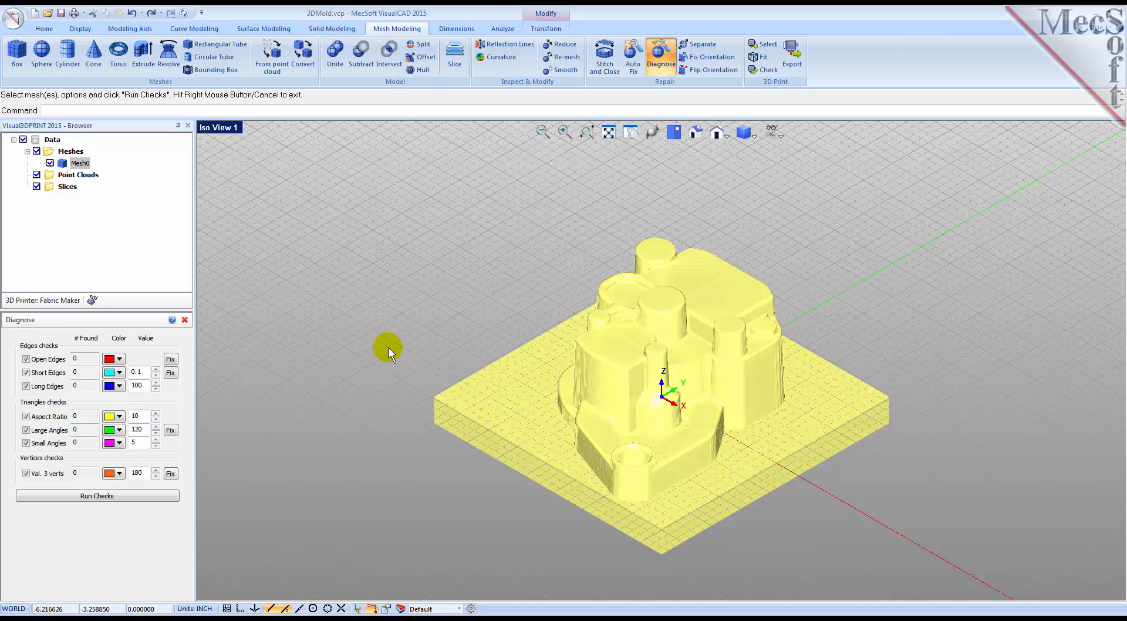
click(96, 496)
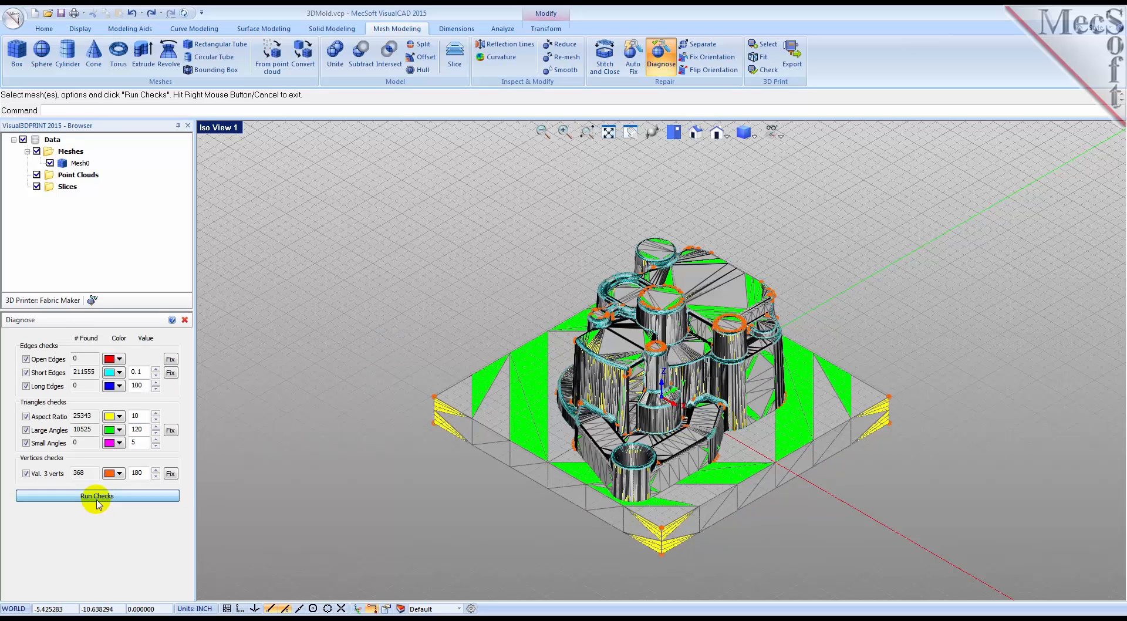
click(96, 495)
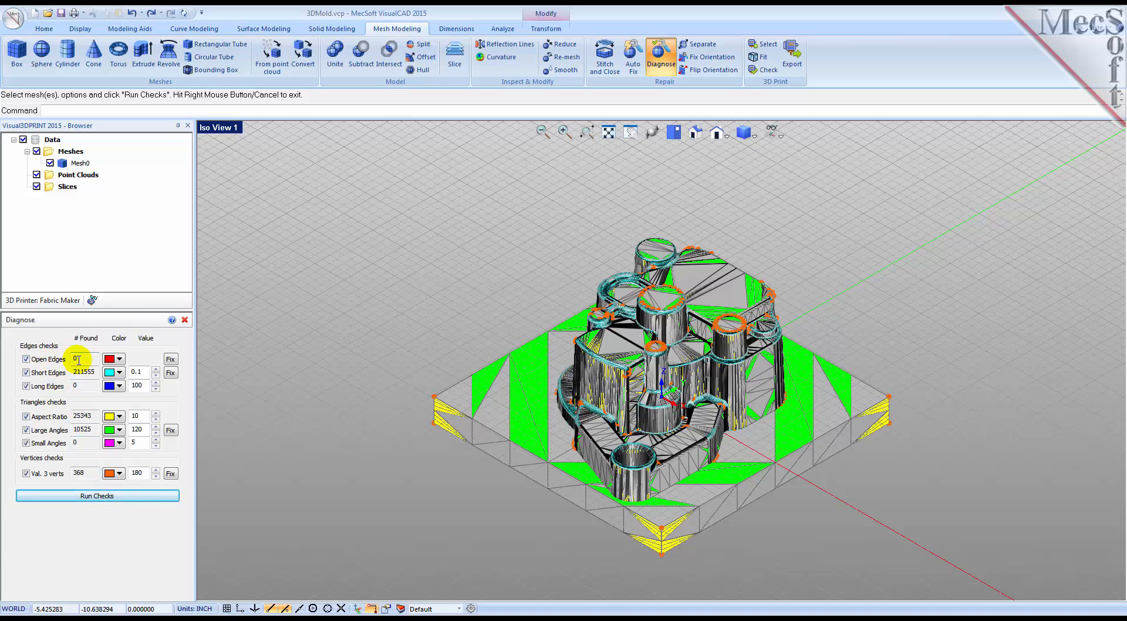
click(185, 319)
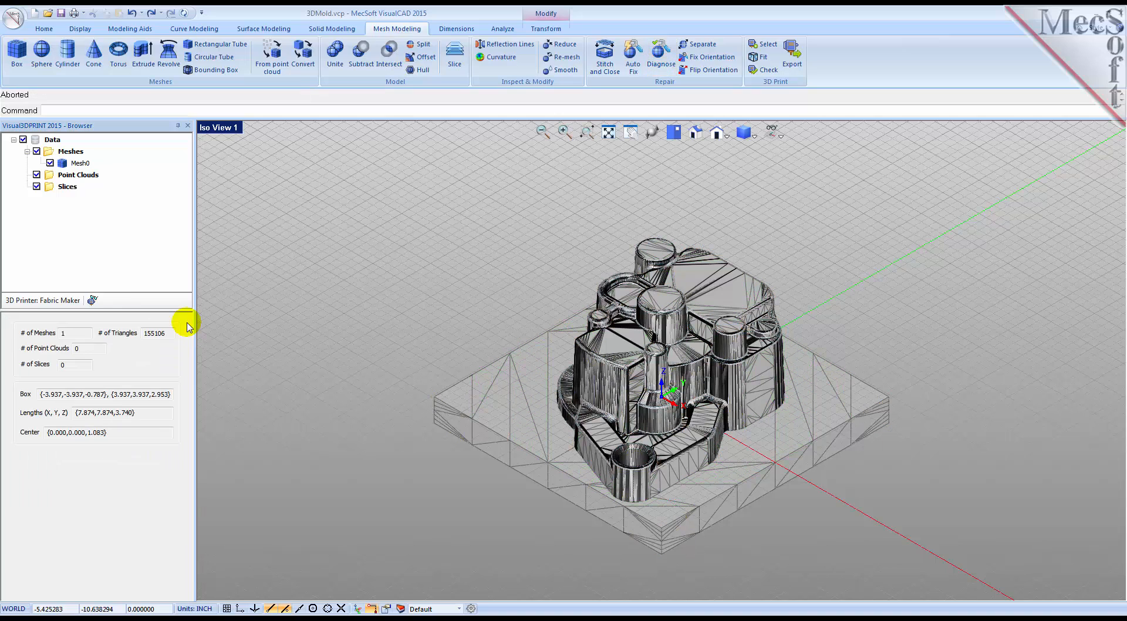
mouse_move(192, 320)
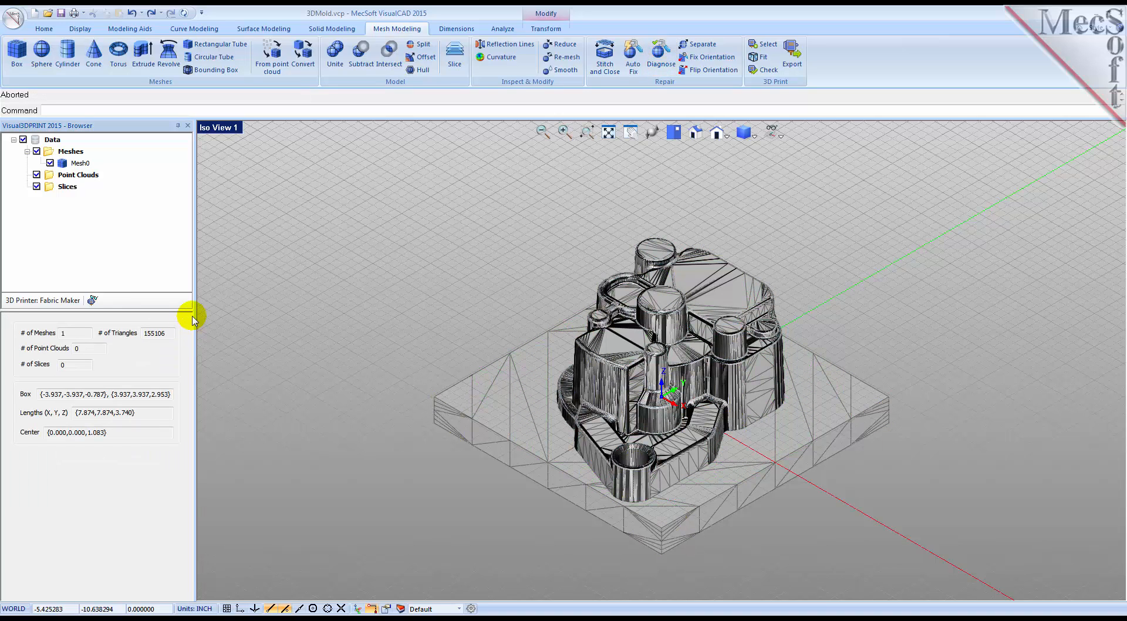
mouse_move(483, 401)
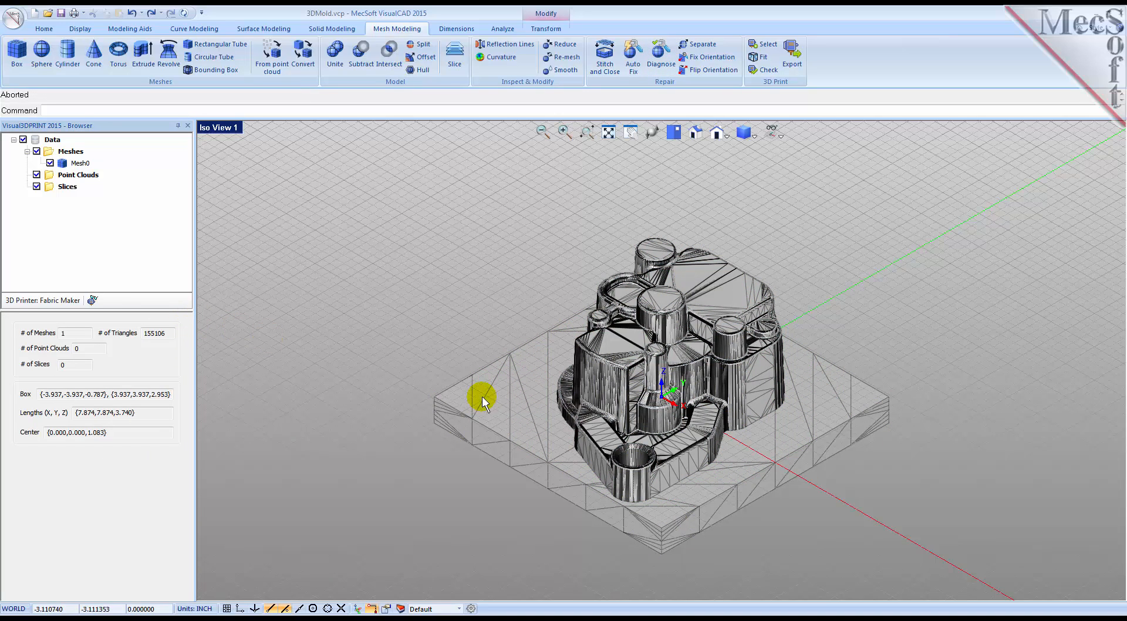
mouse_move(740, 381)
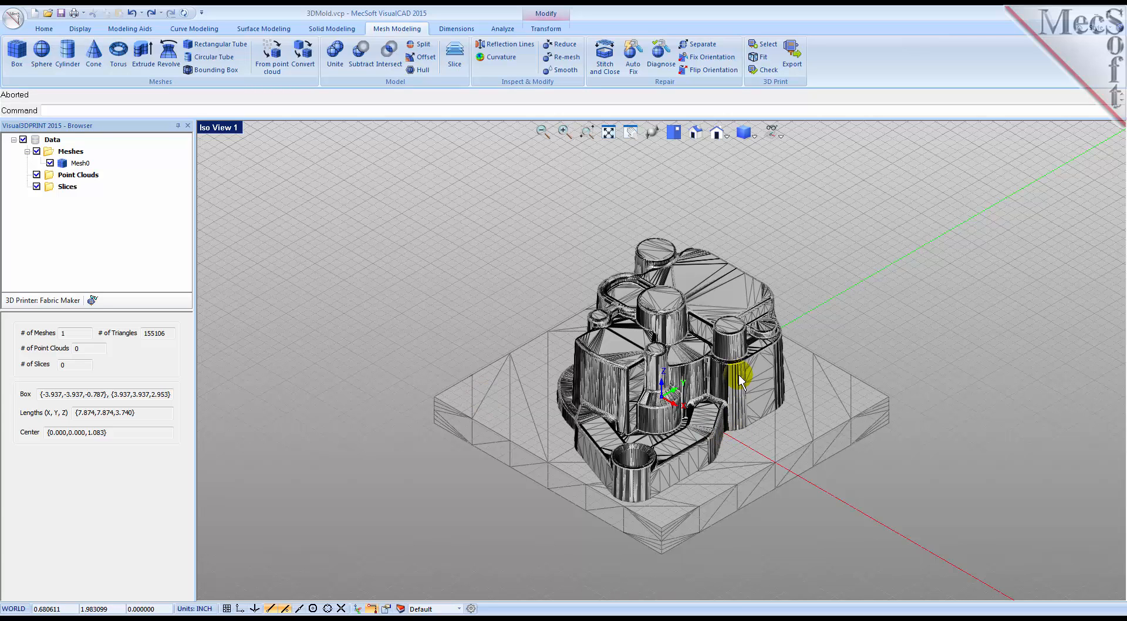
mouse_move(751, 151)
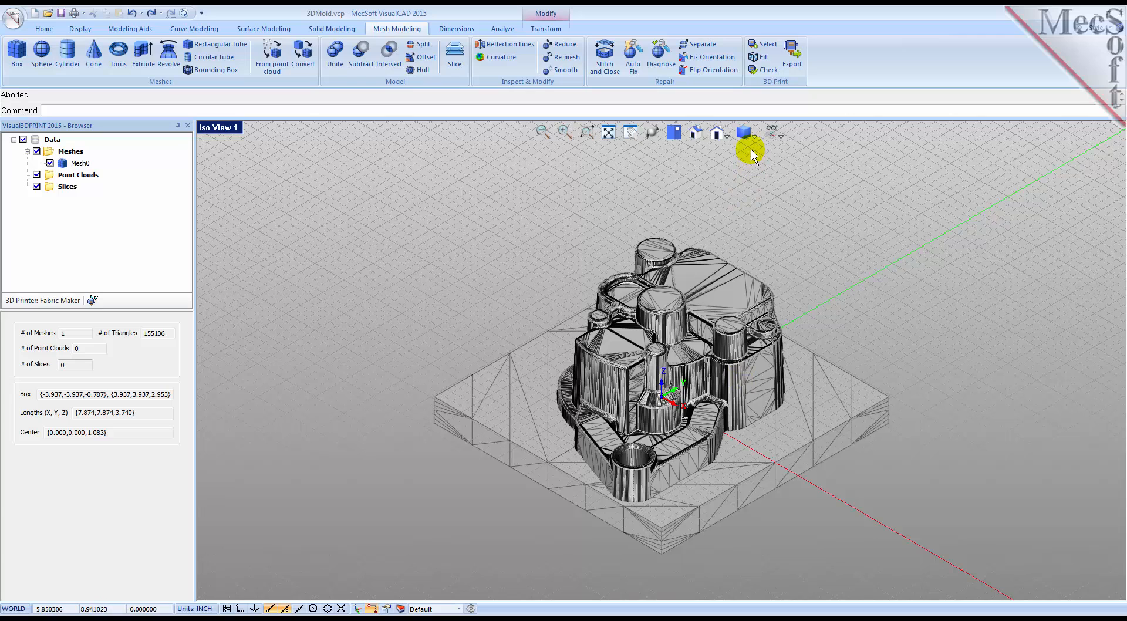
Step: Switch the view to Shaded Display and start the mesh Offset command
click(745, 132)
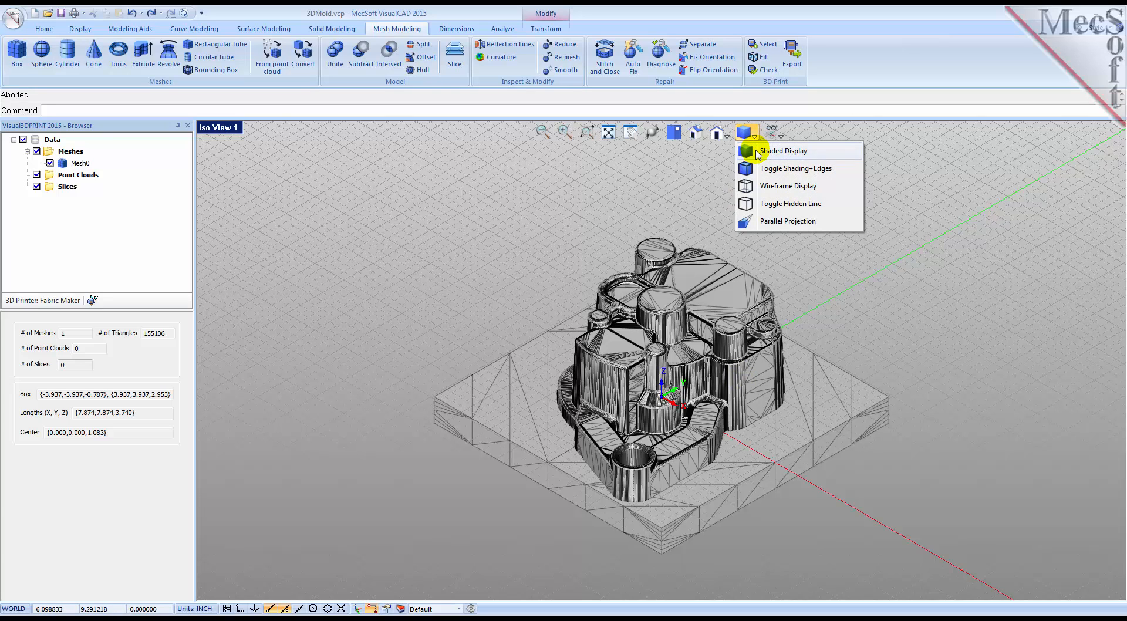
click(783, 150)
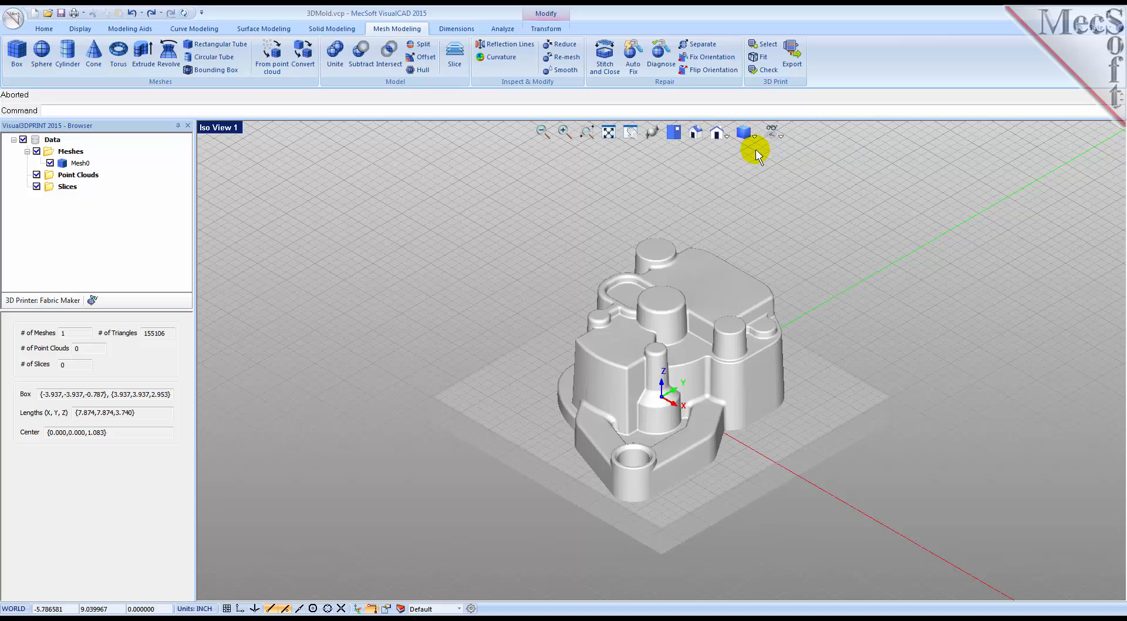
mouse_move(650, 212)
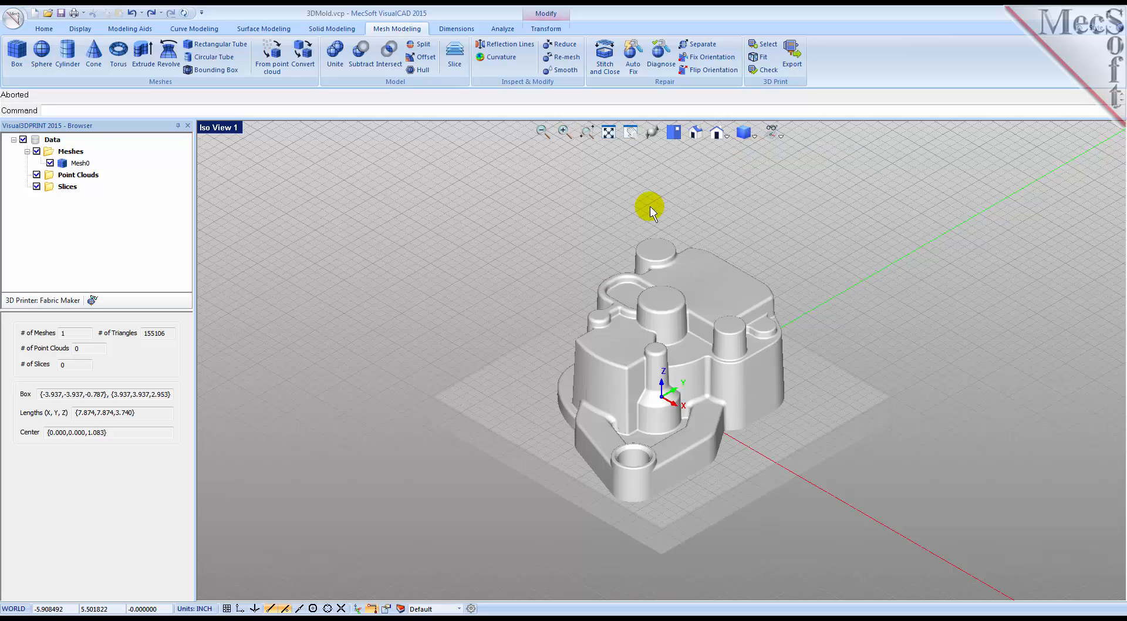
click(424, 57)
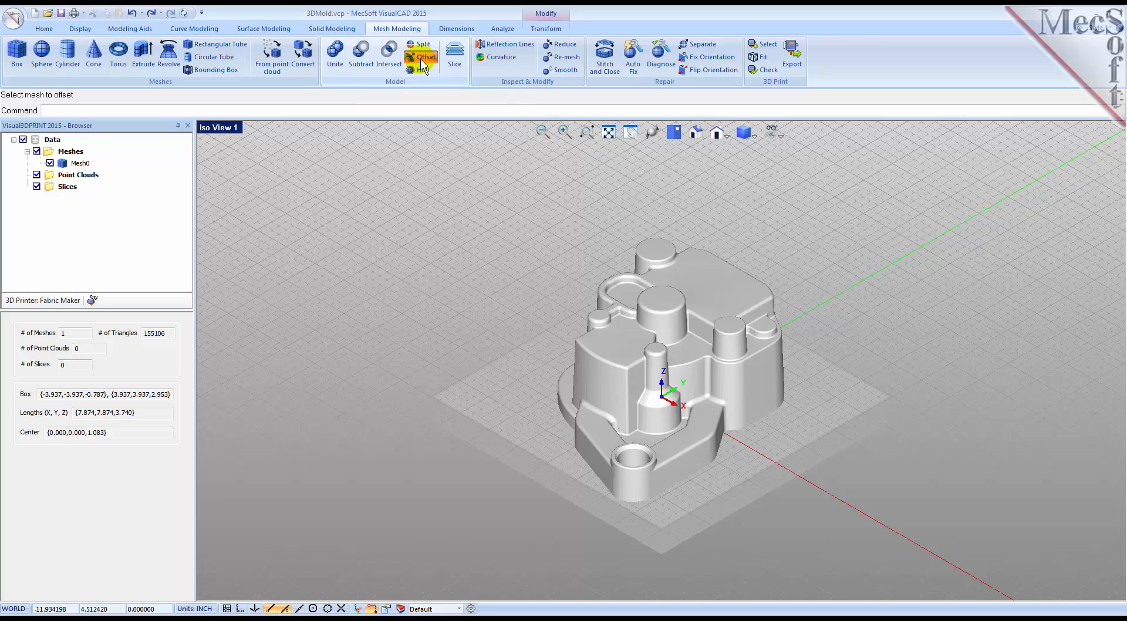
Step: Offset Mesh0 by 0.1 with 0.01 tolerance, creating Mesh1
click(425, 57)
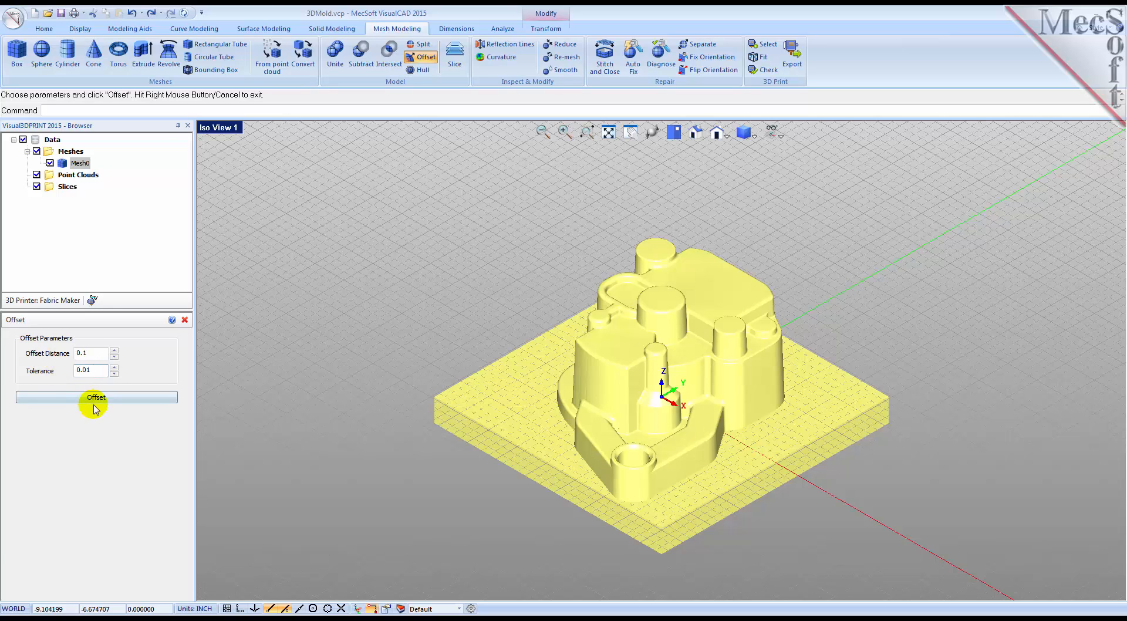
click(95, 396)
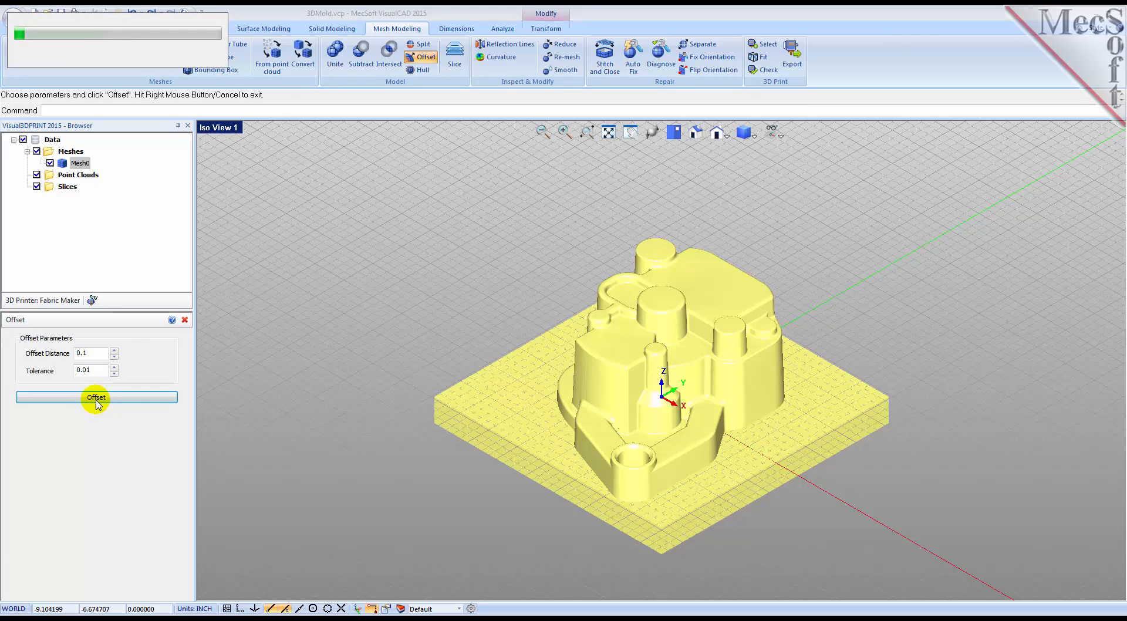
click(97, 396)
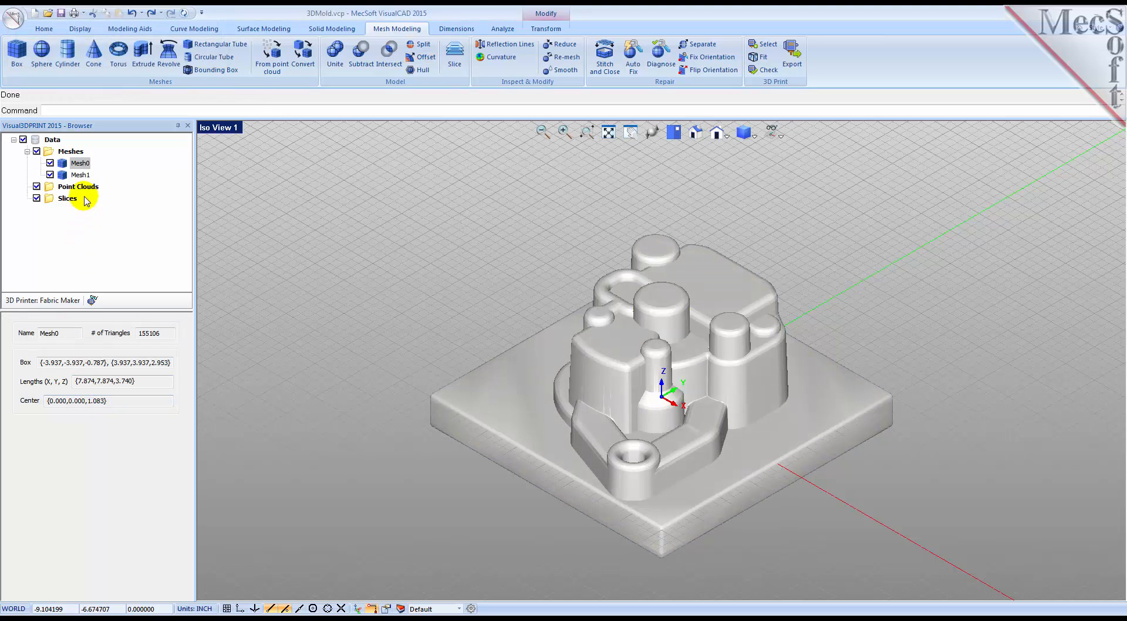
click(80, 175)
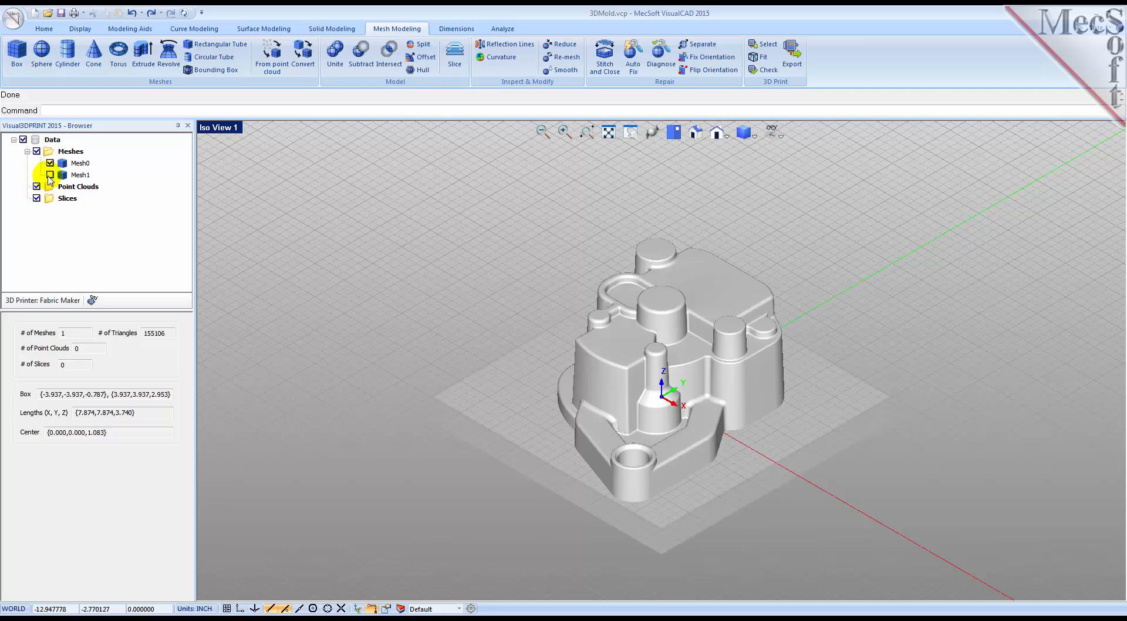
click(50, 175)
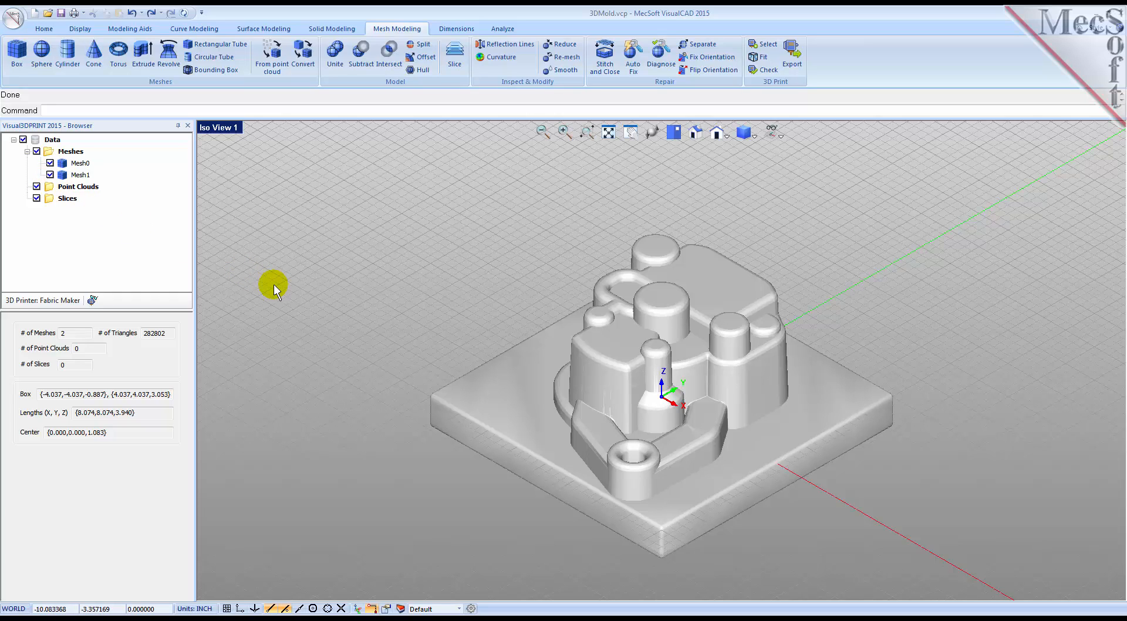
mouse_move(395, 85)
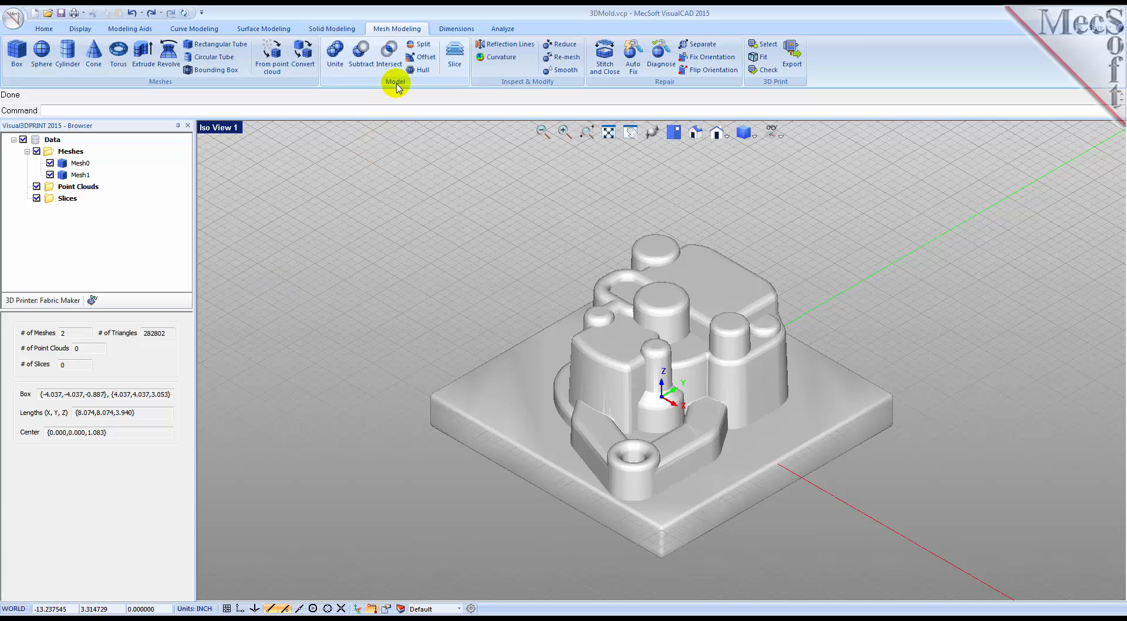
Step: Select both meshes for Split, place the plane above the base, enable Cap Results
click(421, 44)
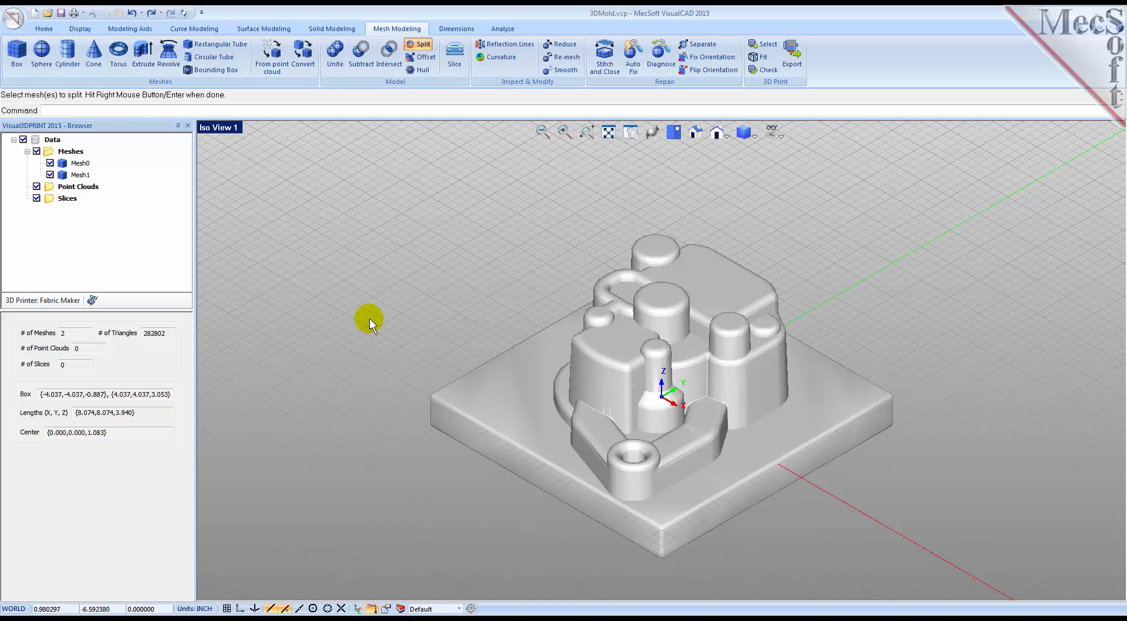
click(421, 44)
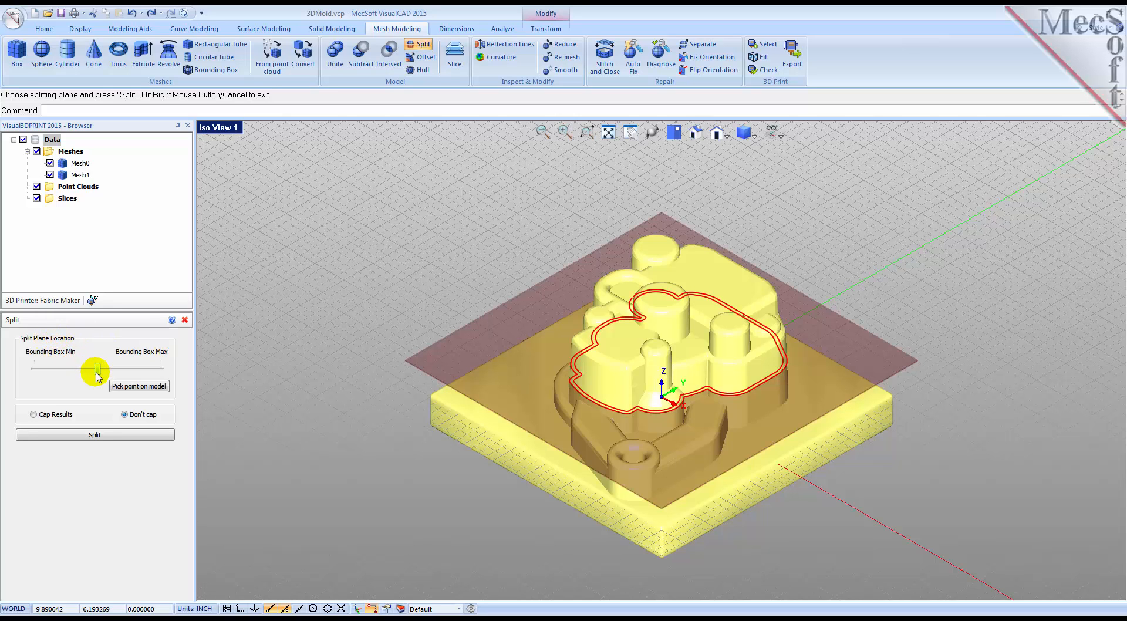
drag(95, 369, 61, 369)
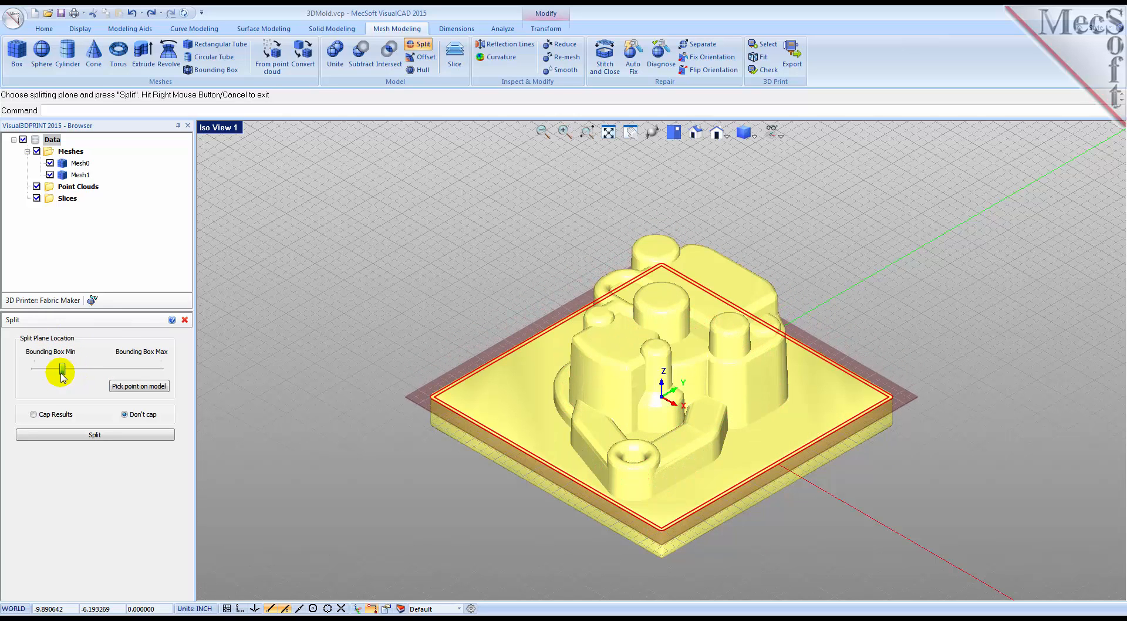
drag(61, 370, 68, 374)
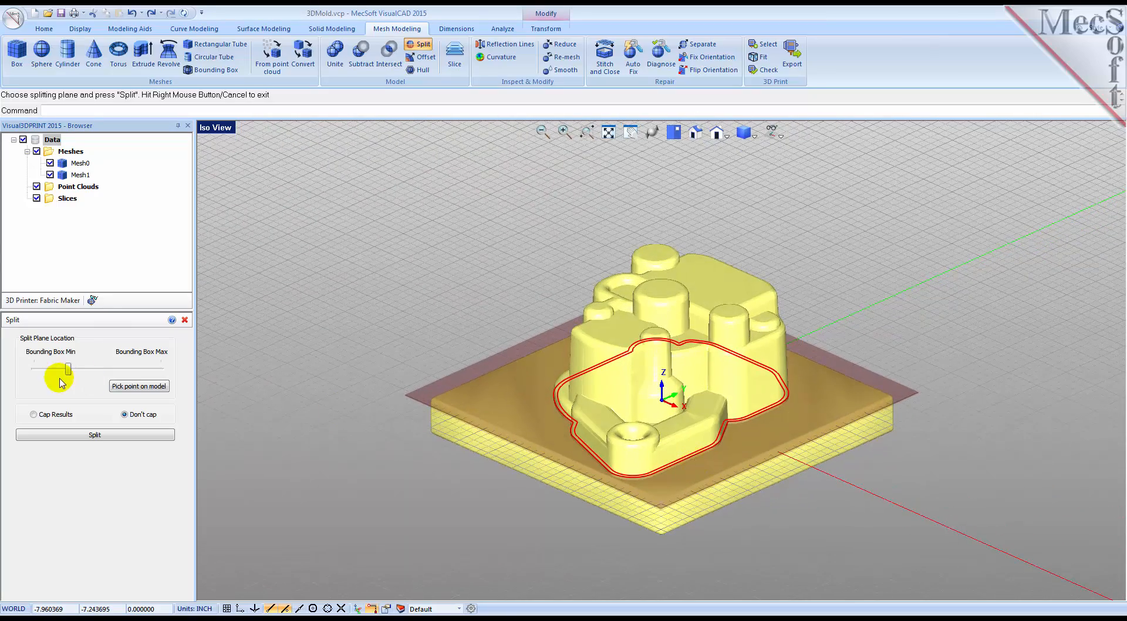
drag(67, 369, 68, 368)
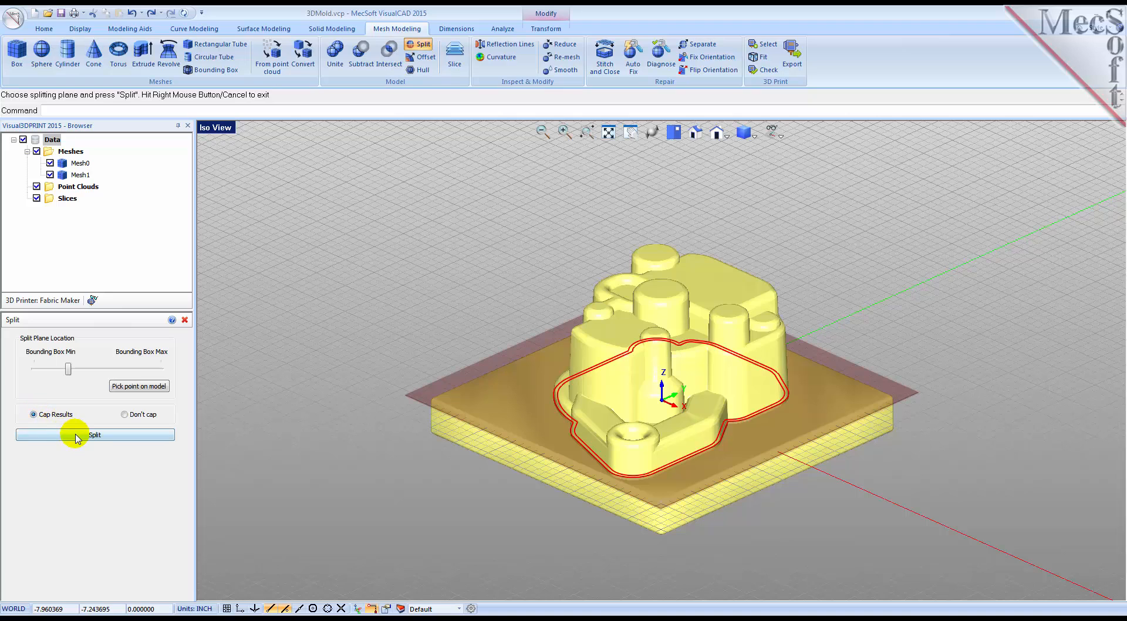
Step: Split into Mesh2 and Mesh3, hide Mesh3, and orbit into the hollow shell
click(94, 435)
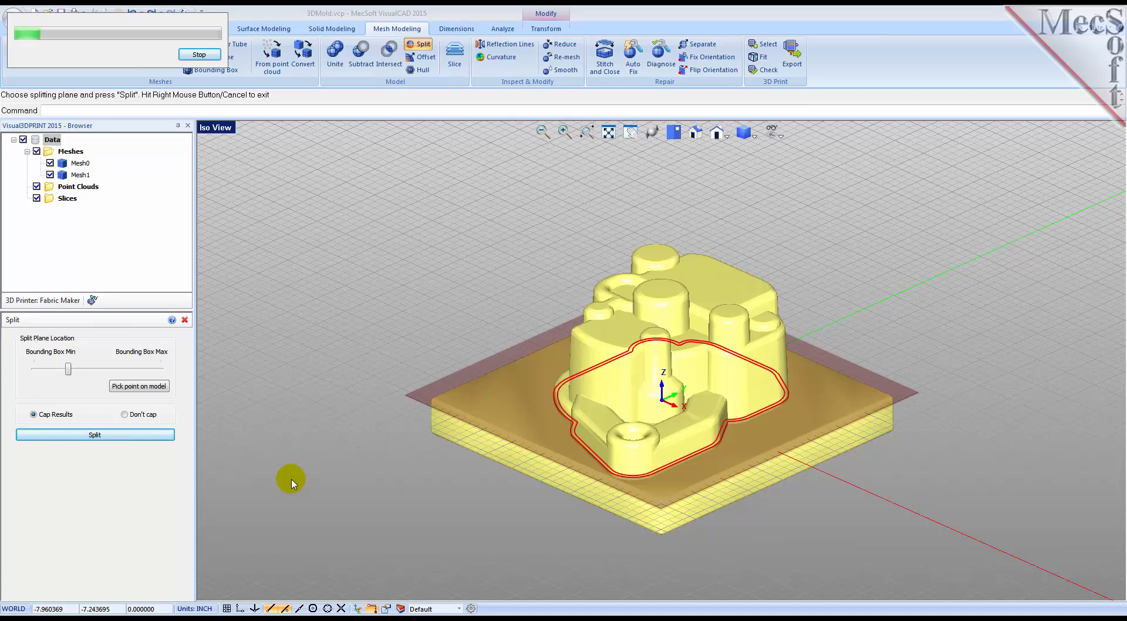
click(94, 434)
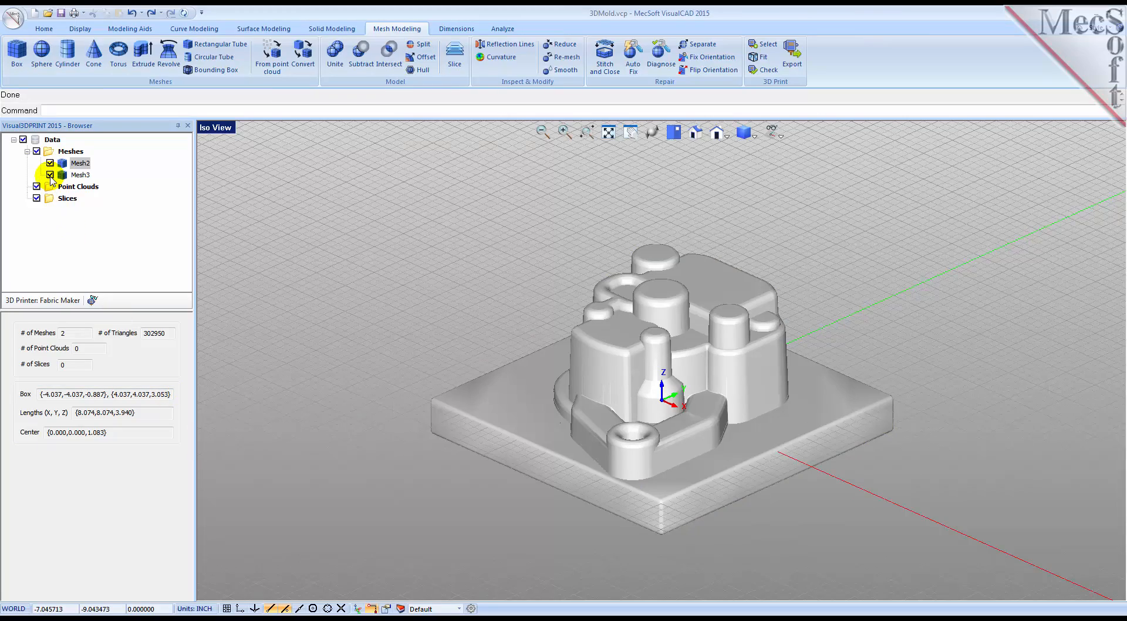
click(50, 175)
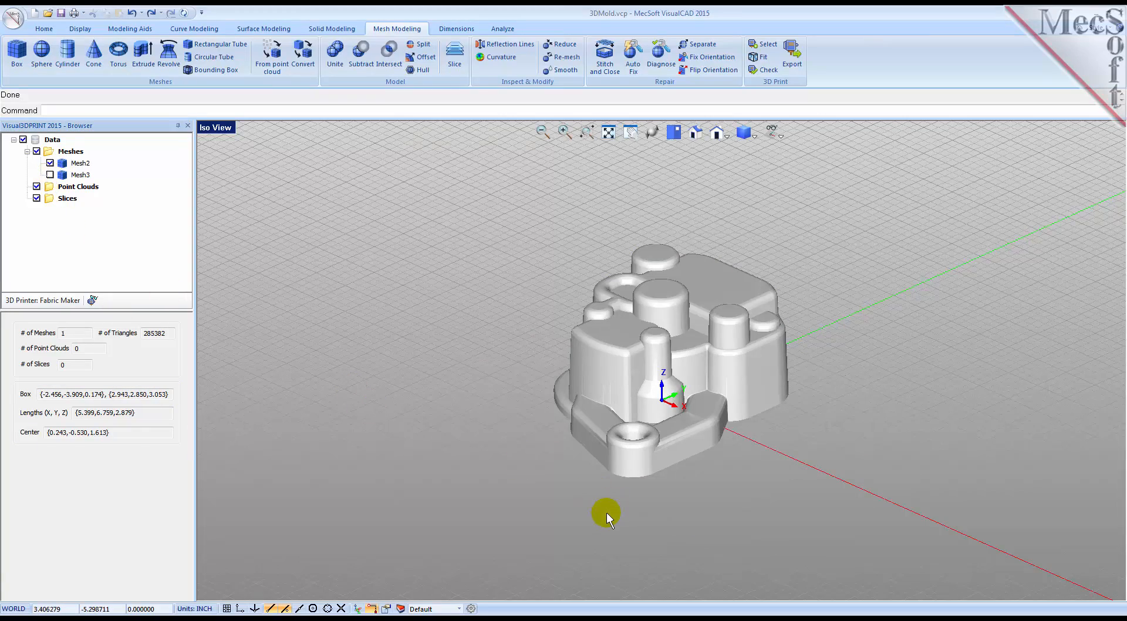
drag(606, 515, 724, 317)
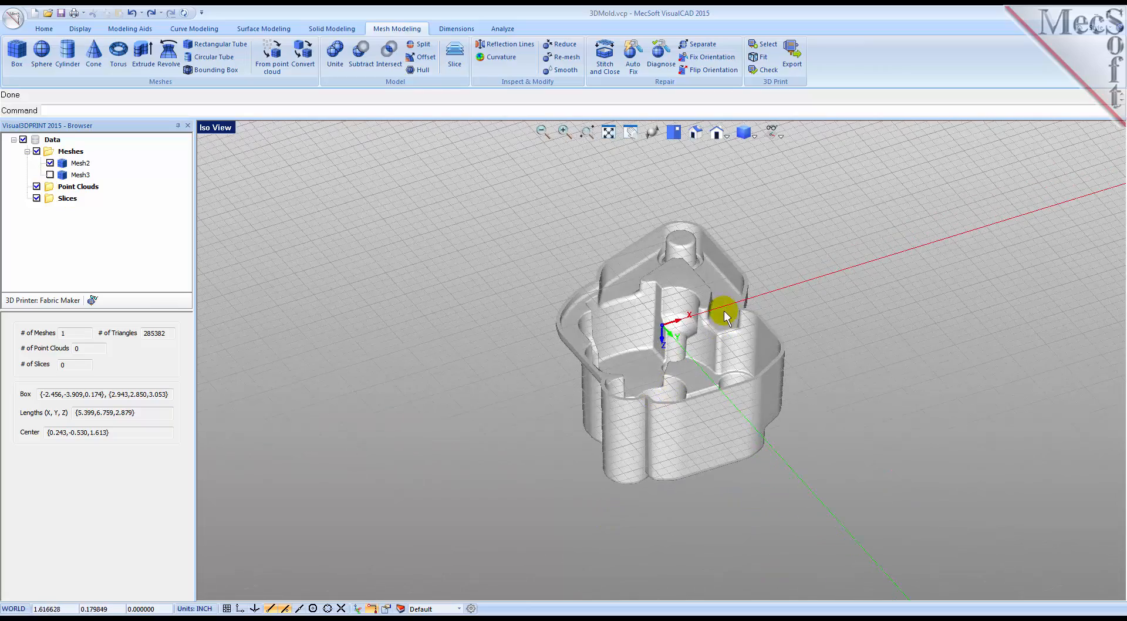
drag(726, 316, 611, 424)
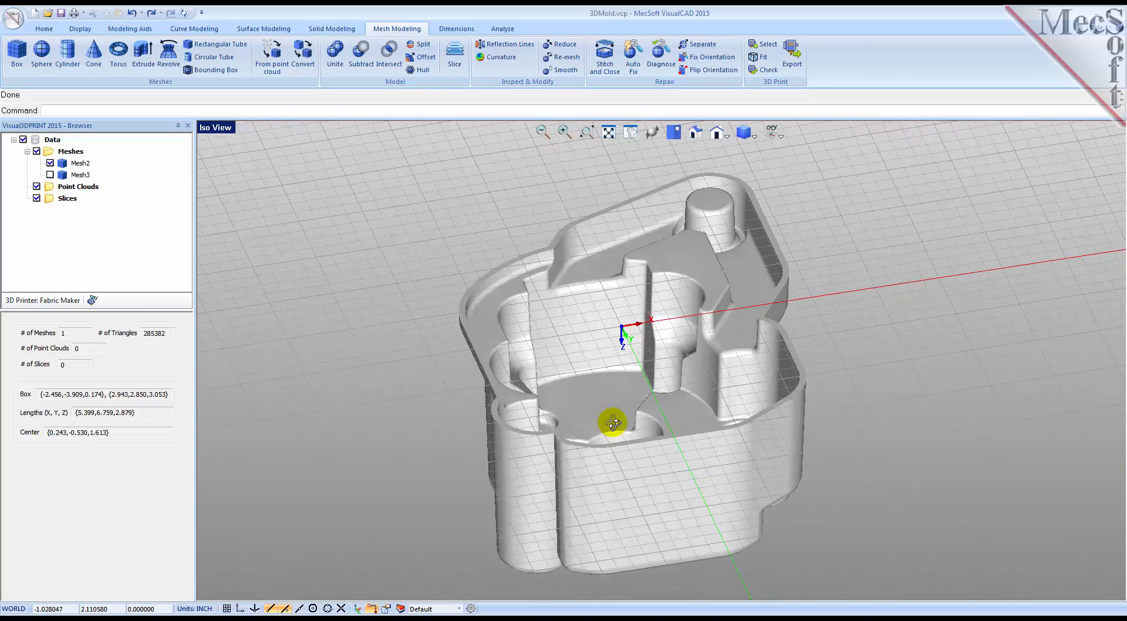